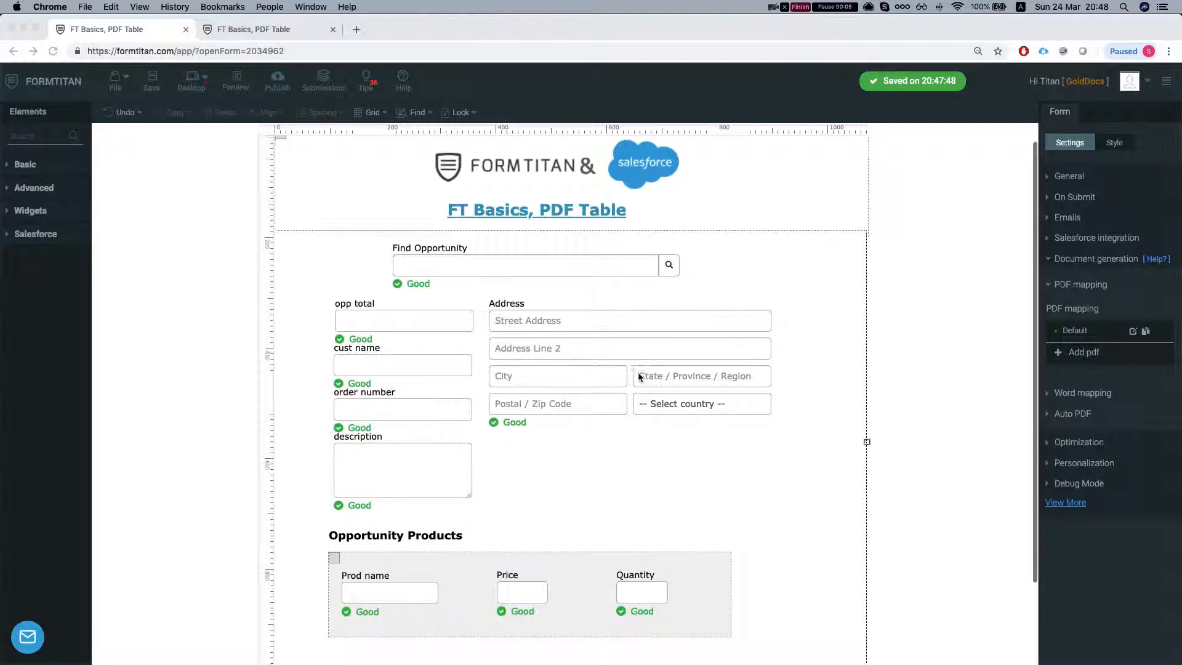
- Reach the Salesforce Get setup listing the Opportunity and nested Opportunity Product objects
scroll(down, 3)
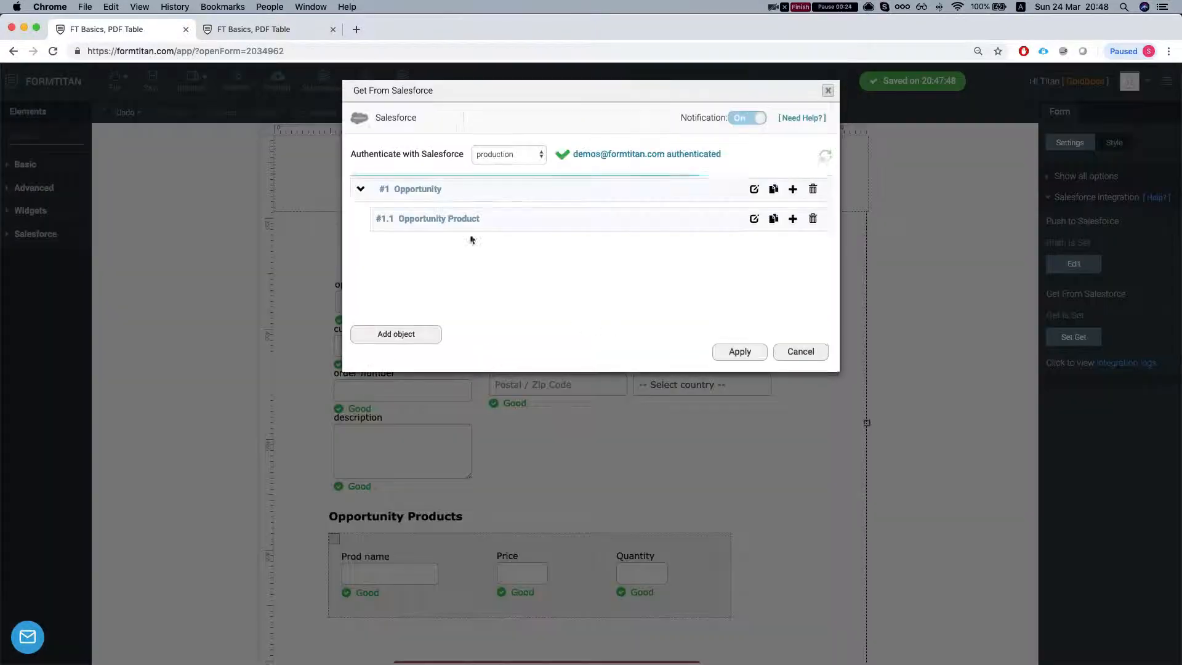
- Review the Opportunity object's ID-based lookup condition
click(753, 188)
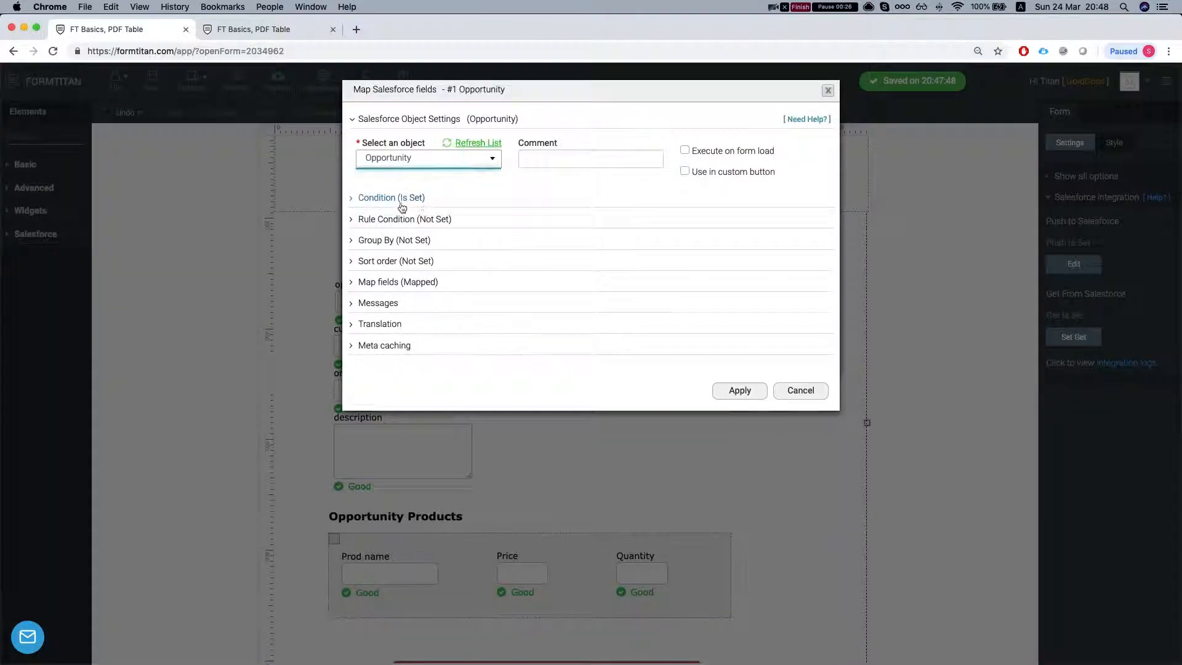
click(391, 197)
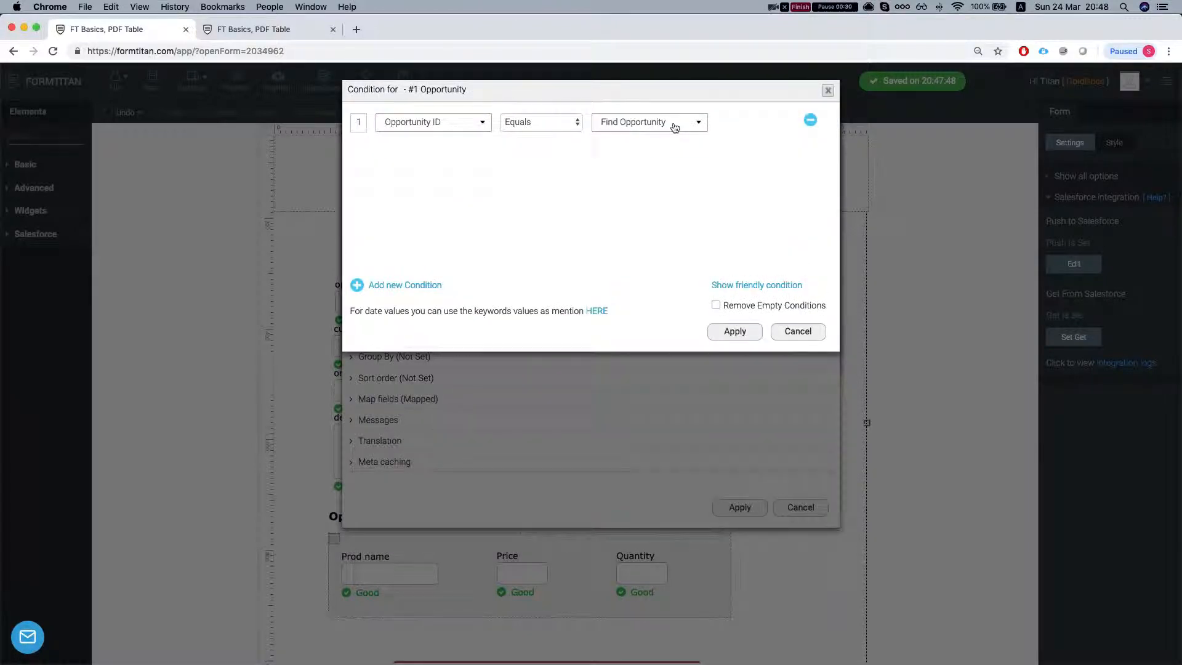
mouse_move(610, 125)
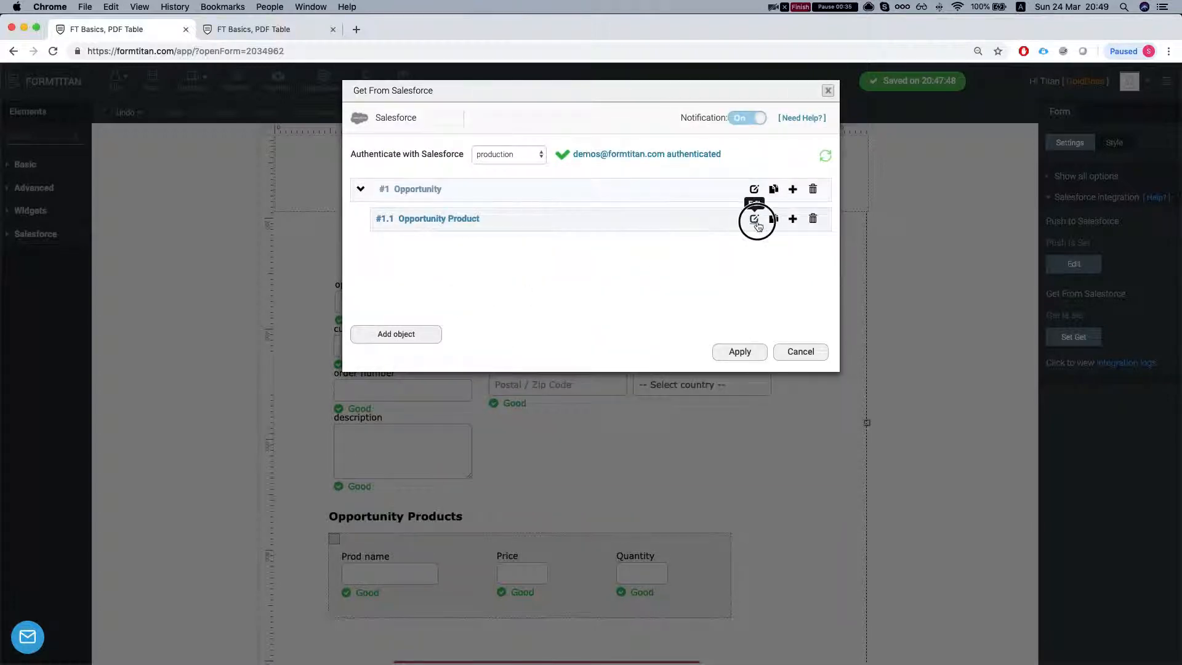
- Review the Opportunity Product object's Take All condition and 50-record limit, then cancel without changes
click(754, 219)
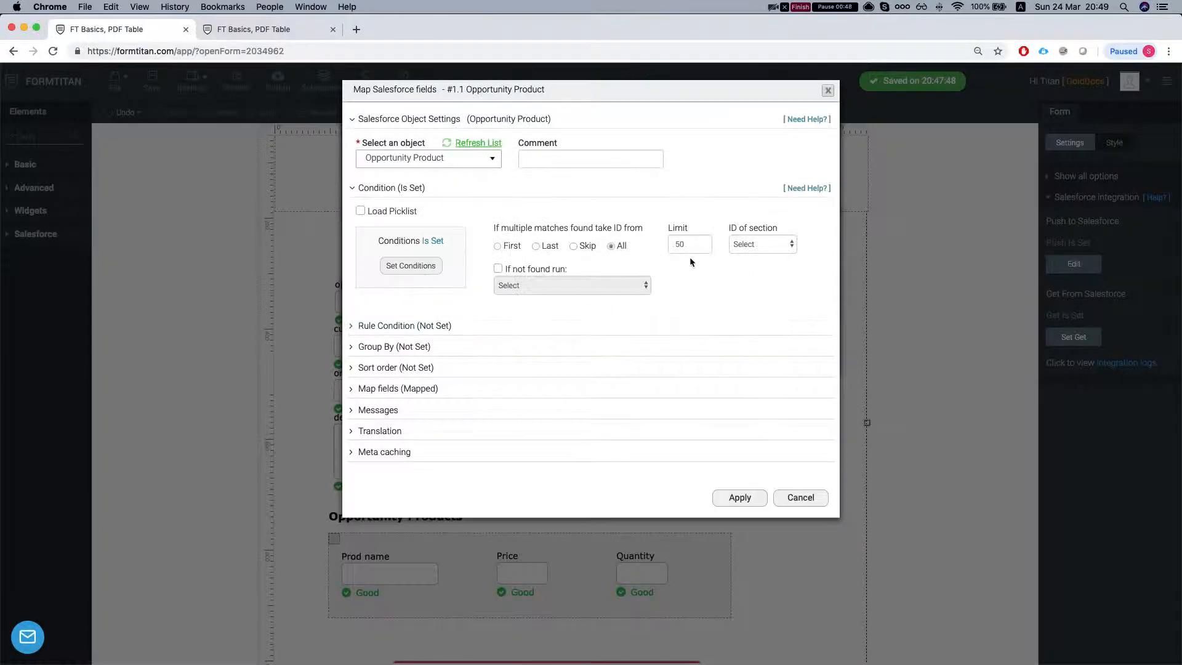
click(689, 244)
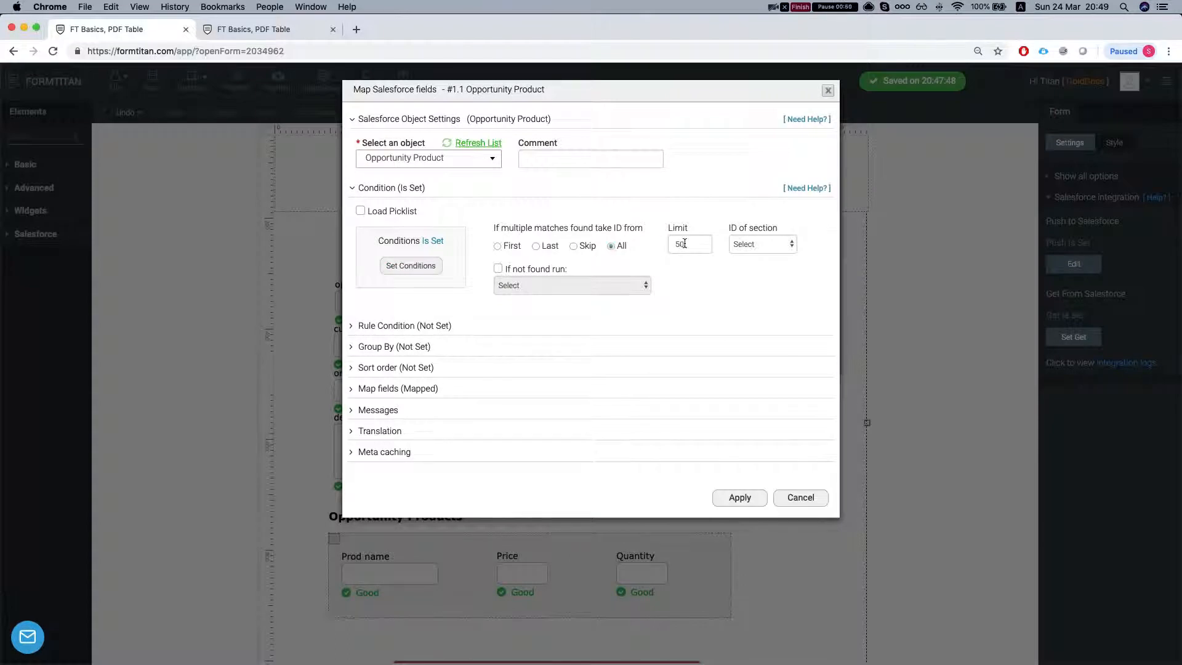
click(688, 243)
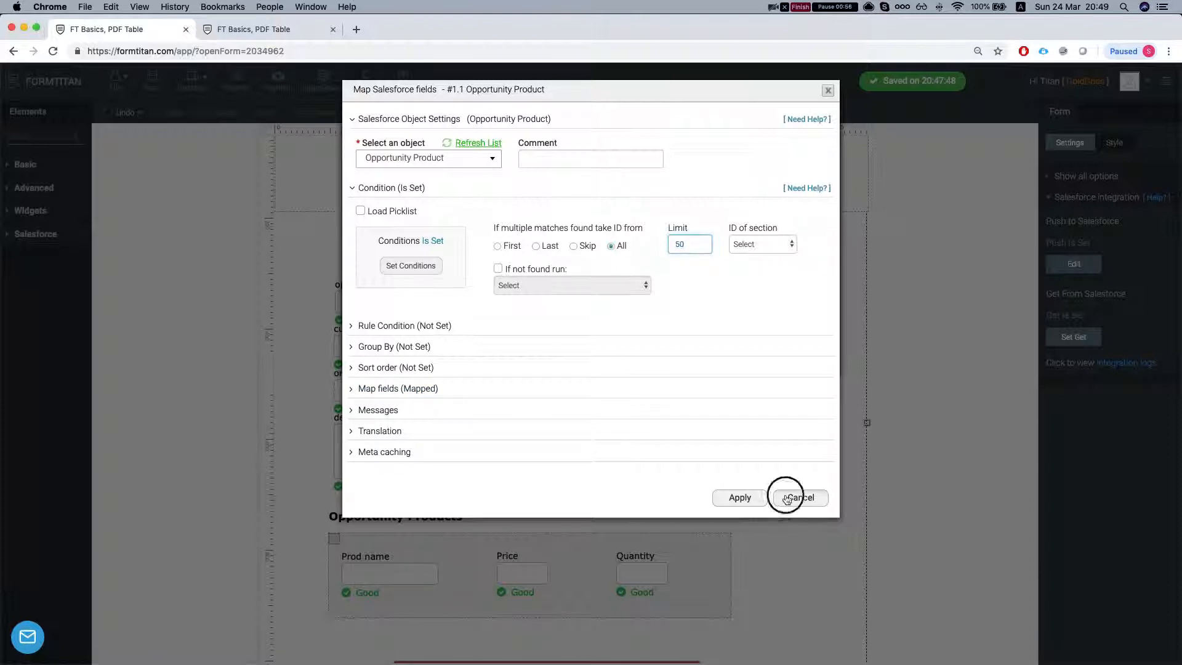
click(798, 497)
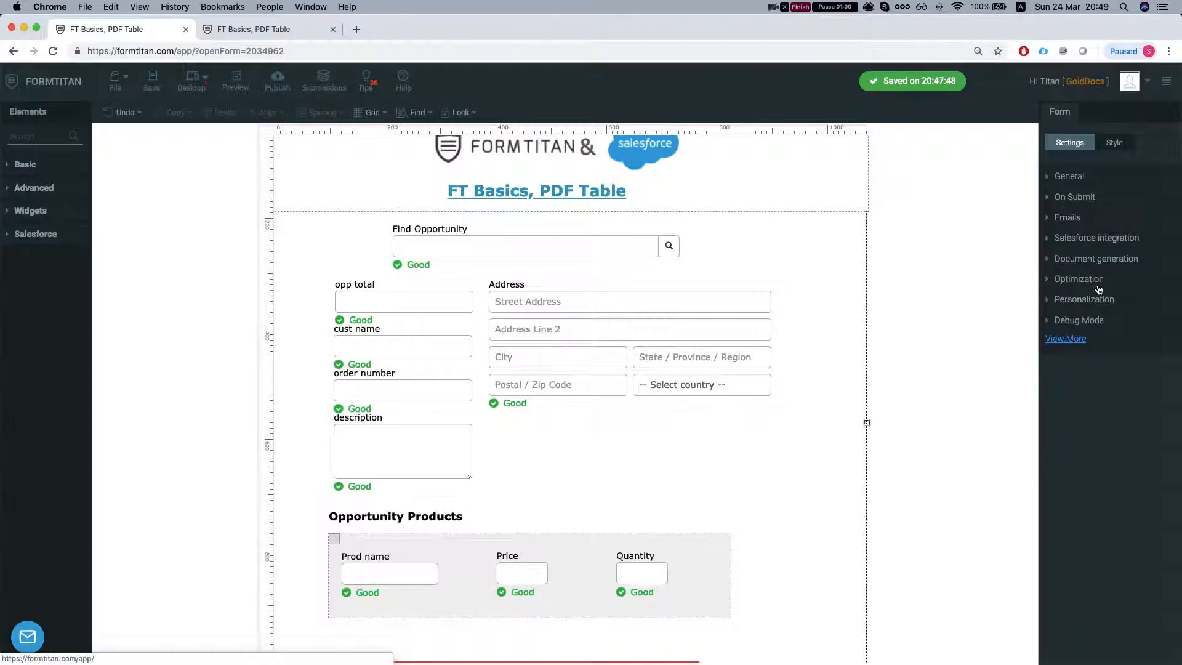
- Open the Default PDF mapping template and reach the Opportunity Products heading
click(1096, 258)
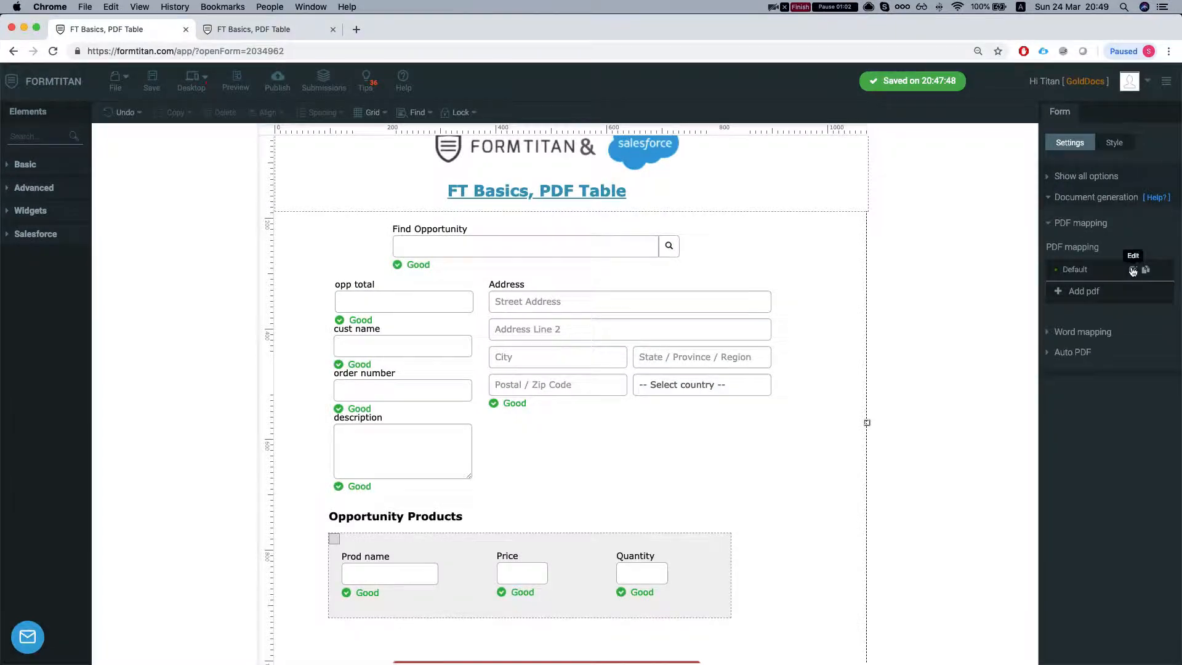
click(1131, 270)
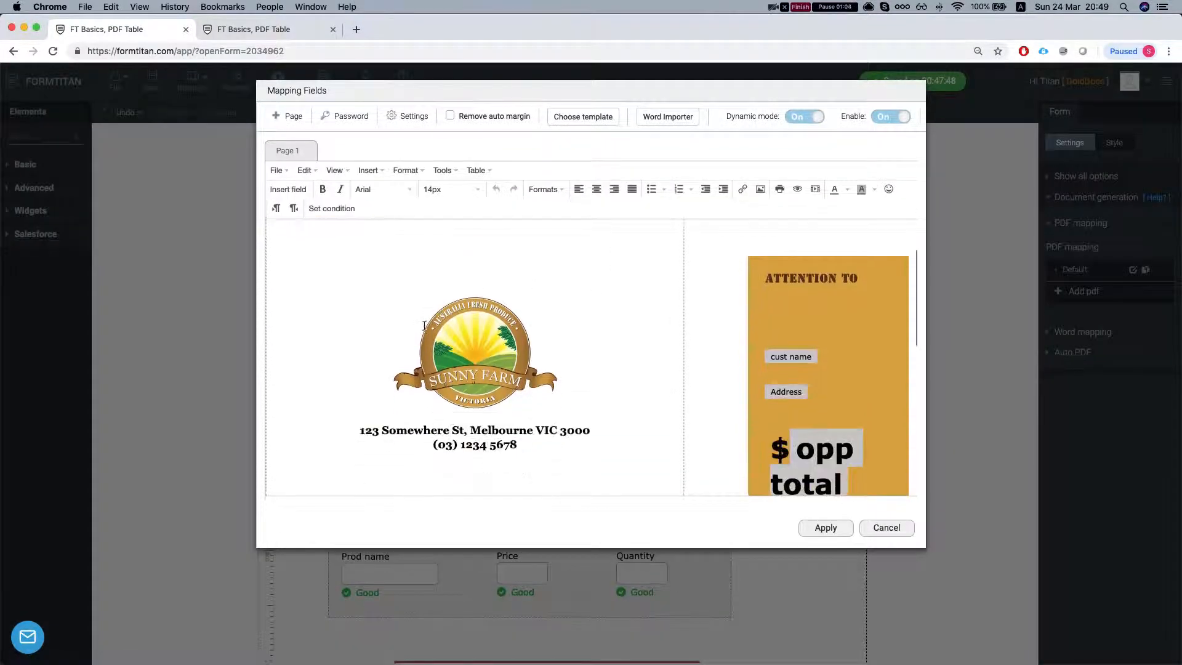
scroll(down, 3)
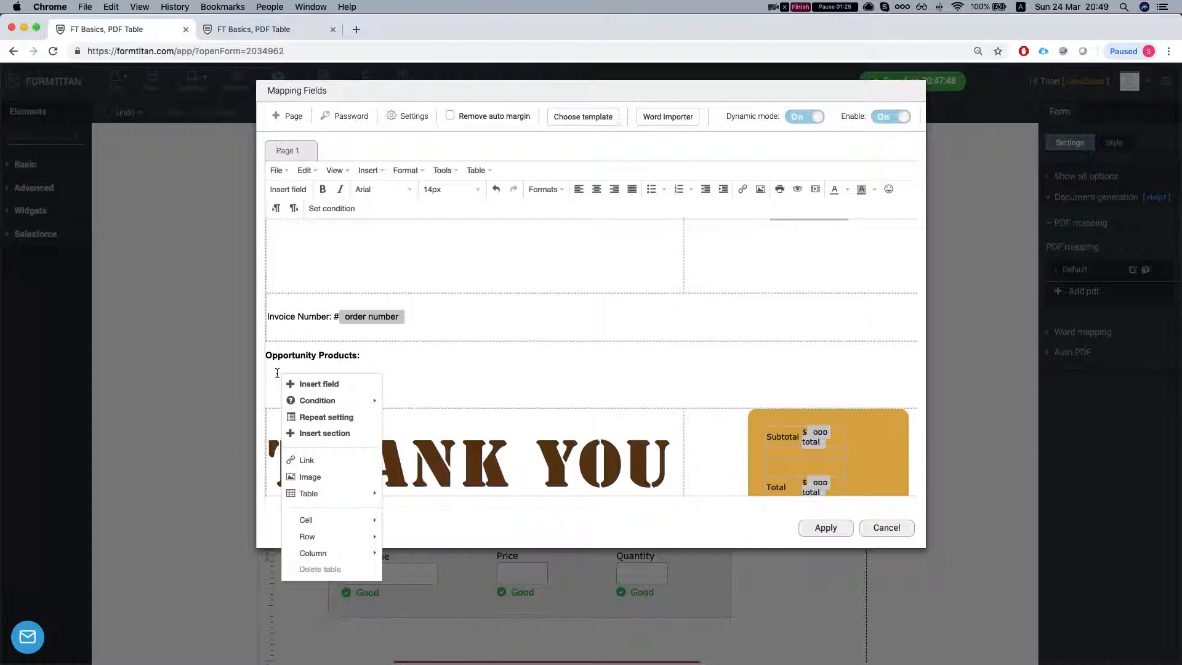
mouse_move(307, 492)
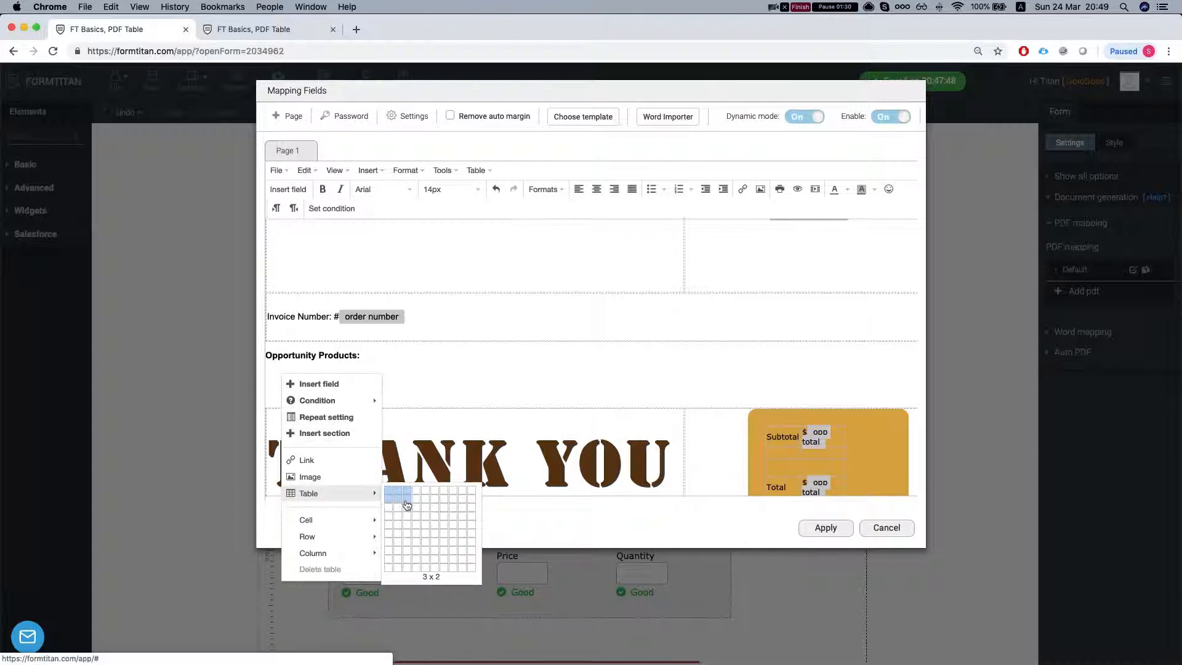
- Insert a 3x2 table under Opportunity Products and make its top row bold header cells
click(405, 503)
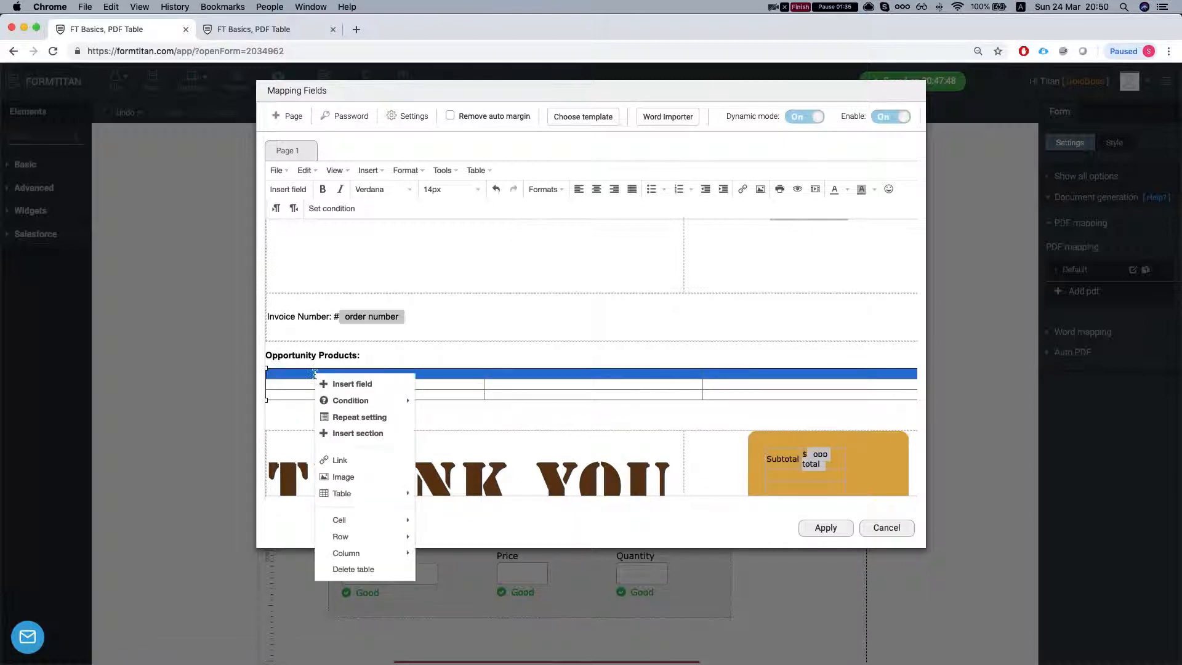
mouse_move(339, 520)
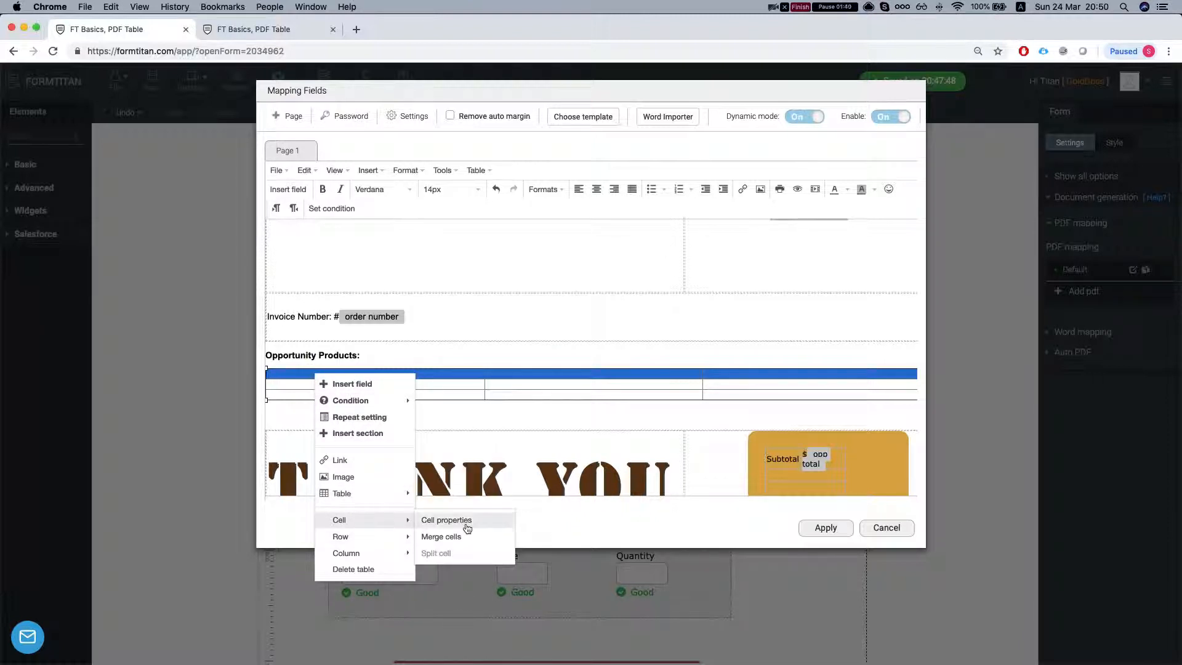
click(446, 520)
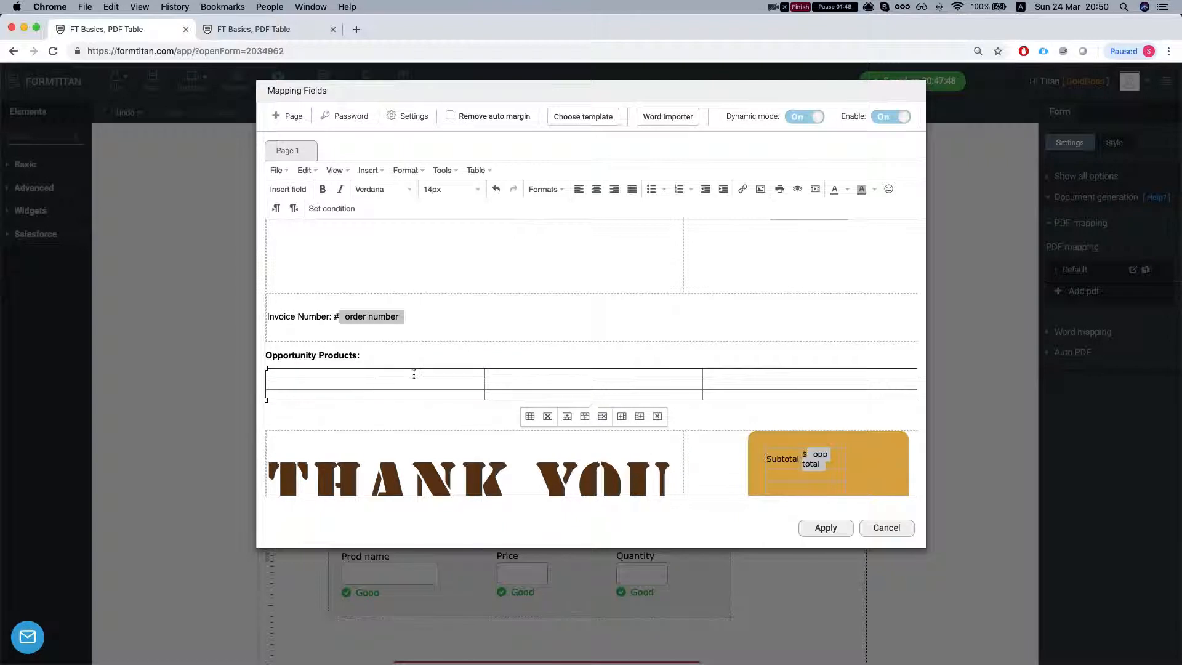
- Name the three headers Product Name, Price and Quantity
text(Prod)
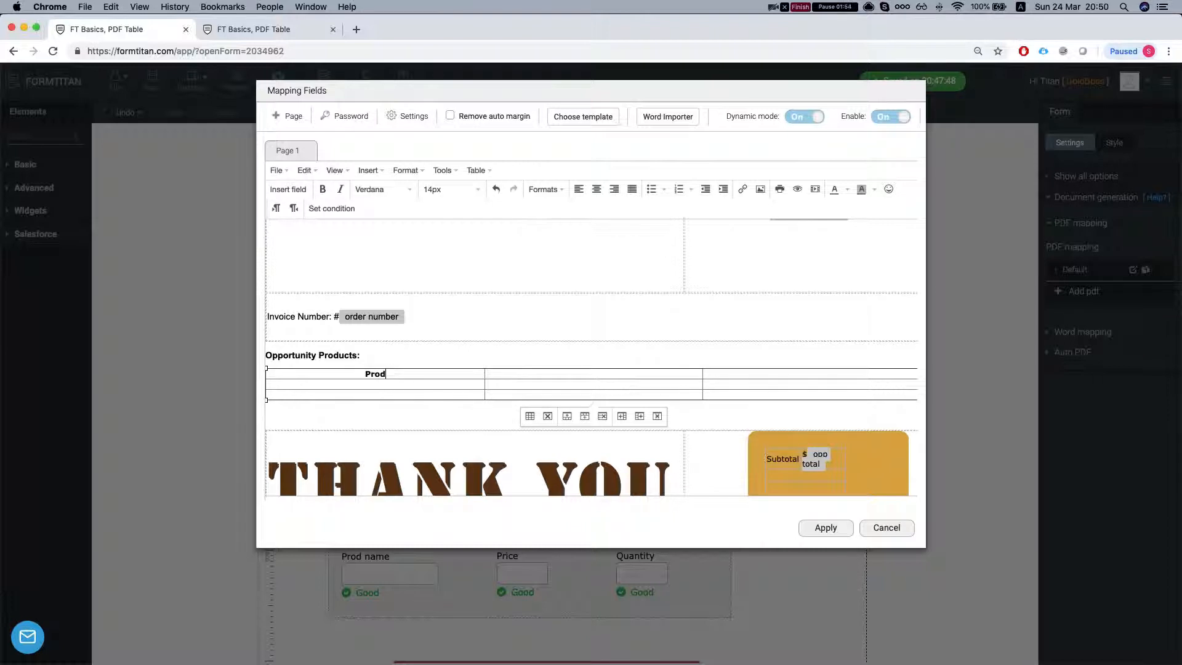
text(uct Nam)
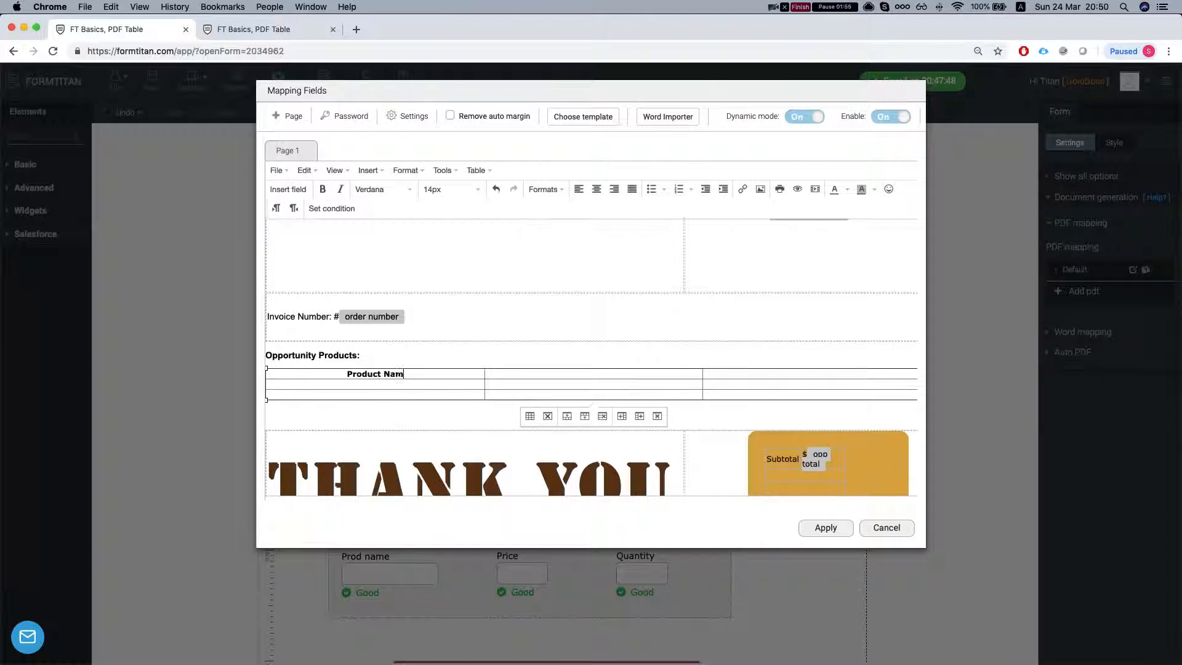
text(e)
click(810, 373)
text(QU)
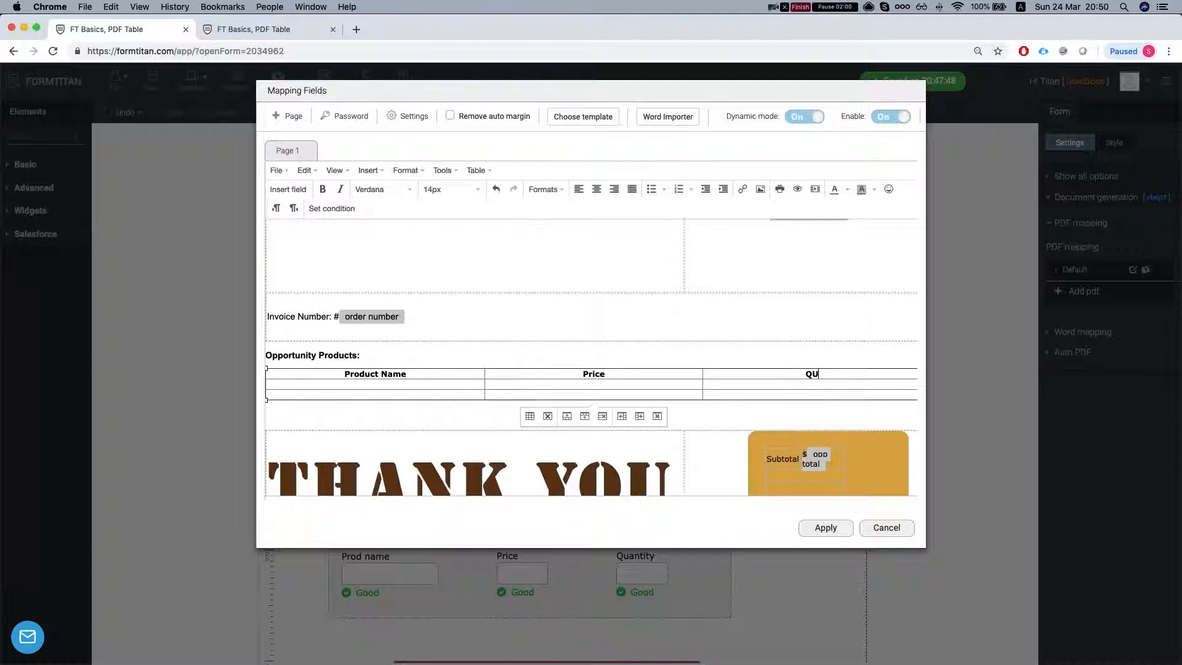
text(antity)
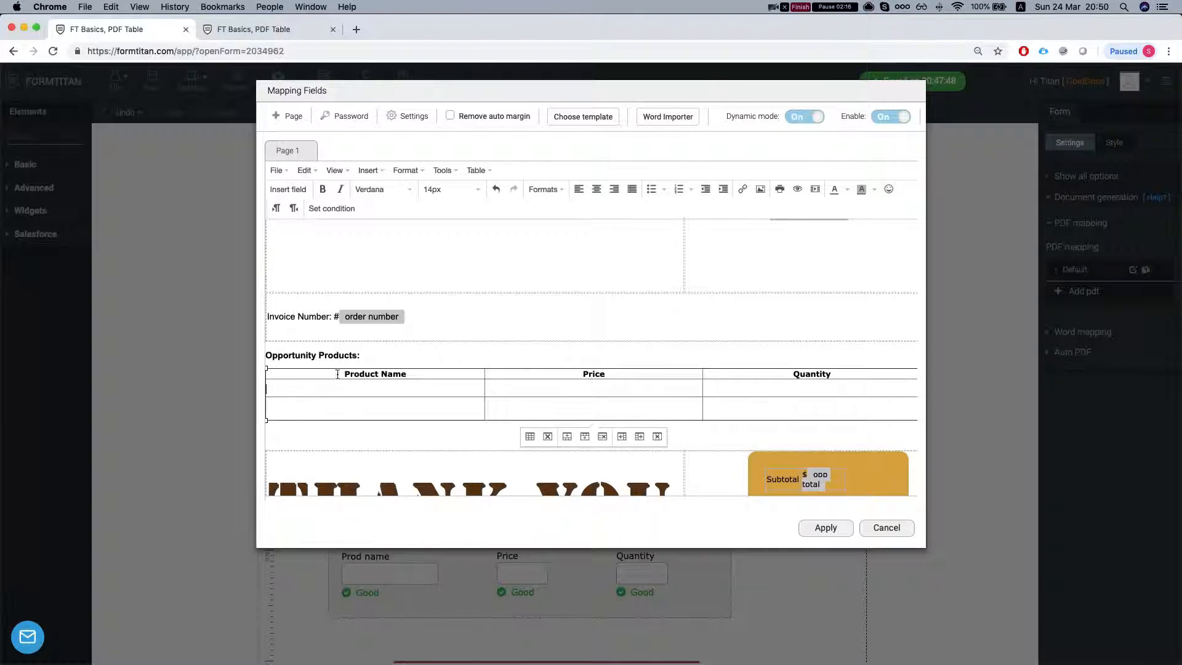
- Give the table's header row a larger font size
click(375, 373)
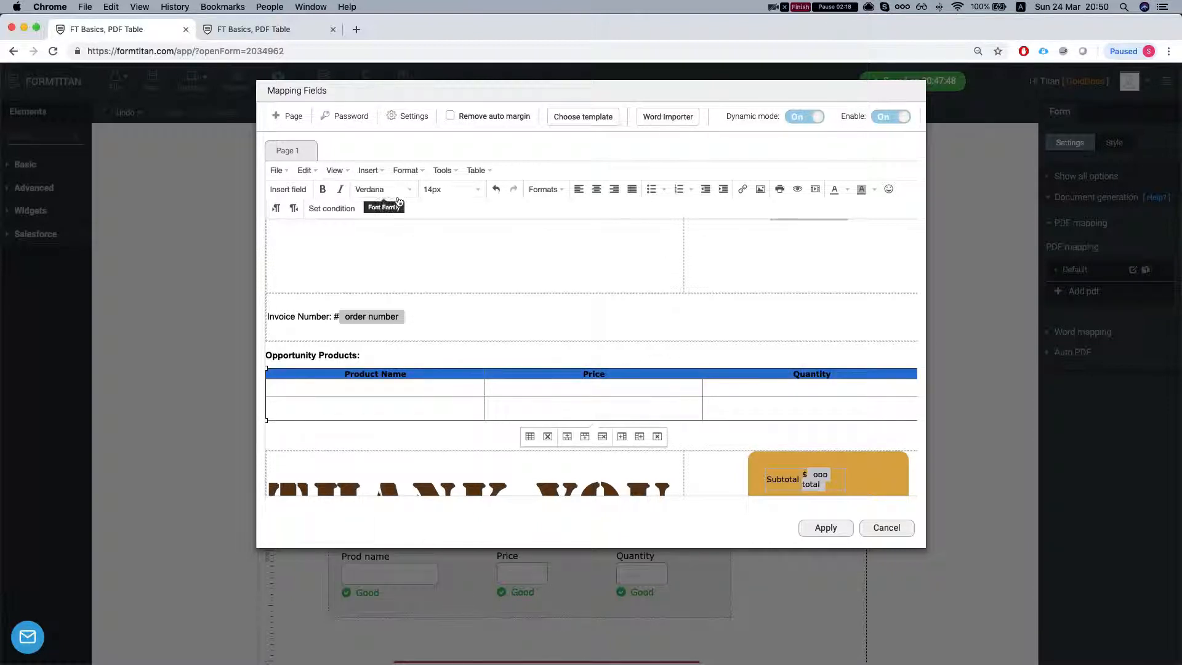
click(451, 189)
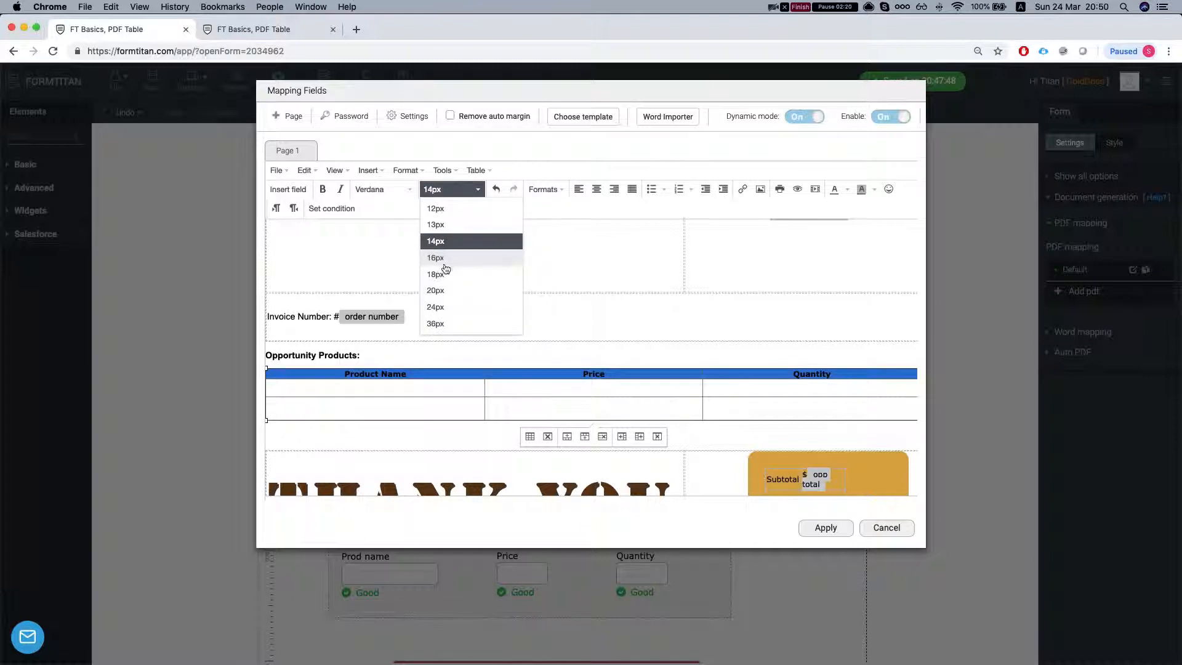
click(436, 274)
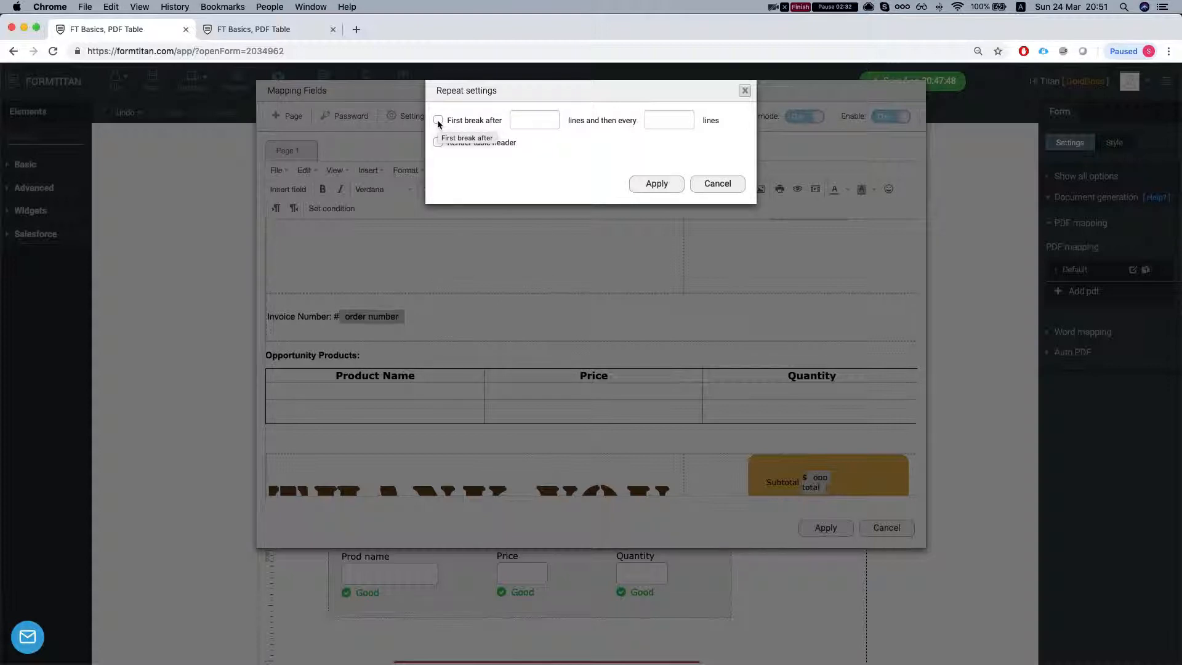
- Apply repeat settings with a first break after 1 line and then every 1 line
click(438, 121)
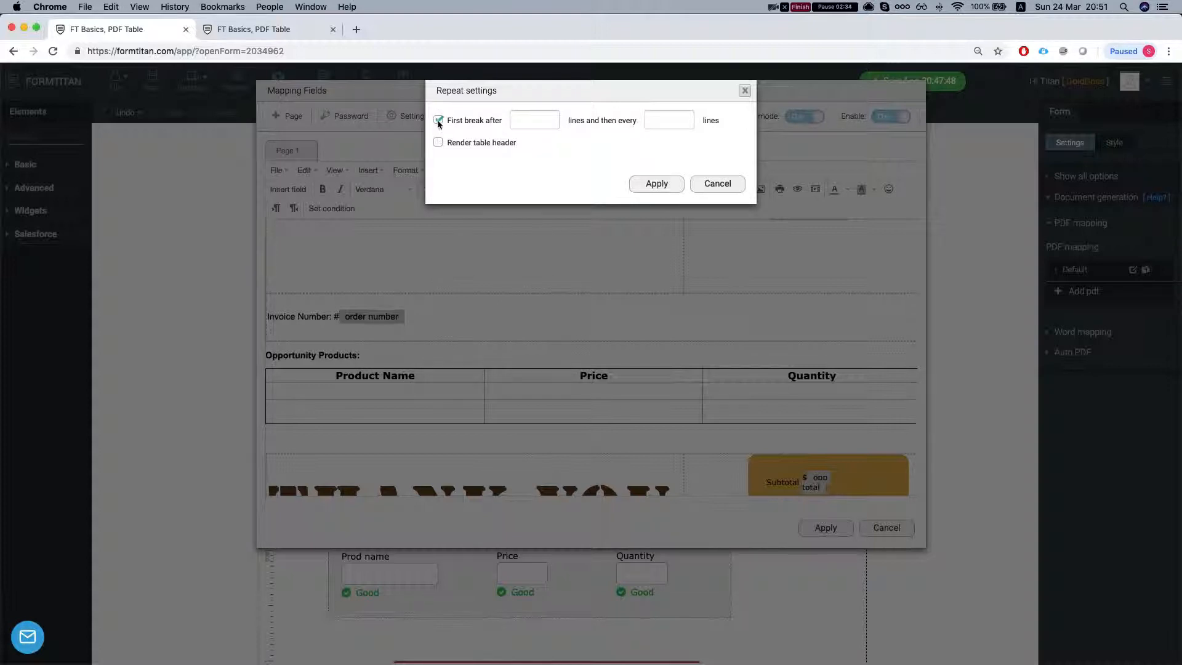
click(533, 120)
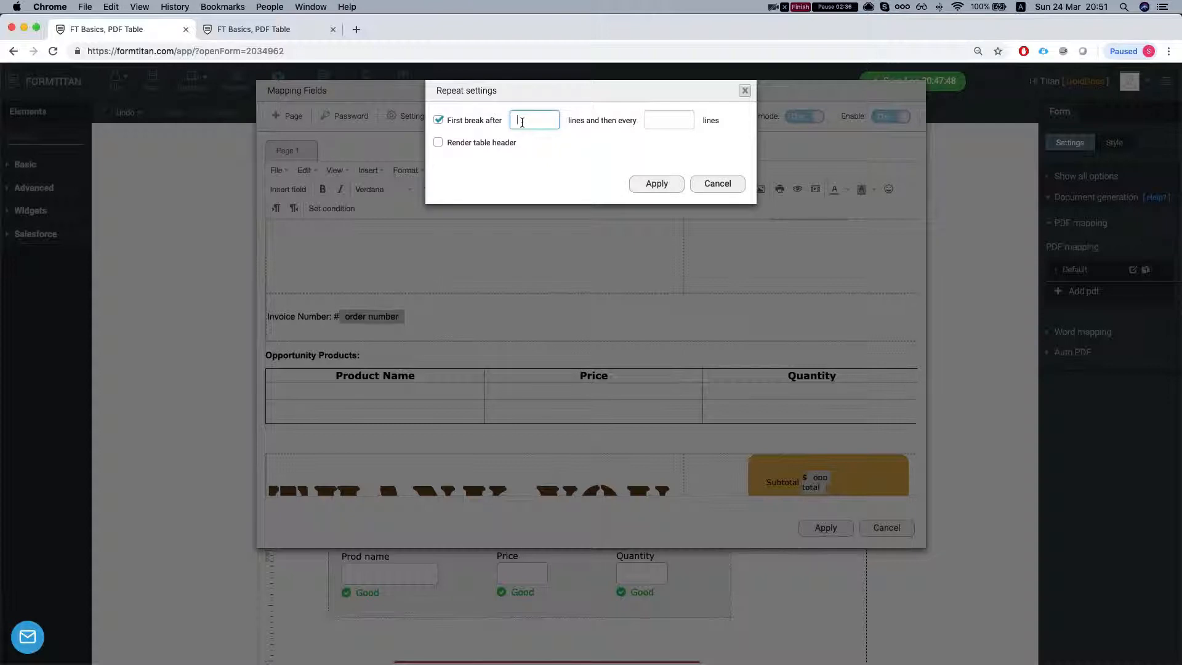
text(1)
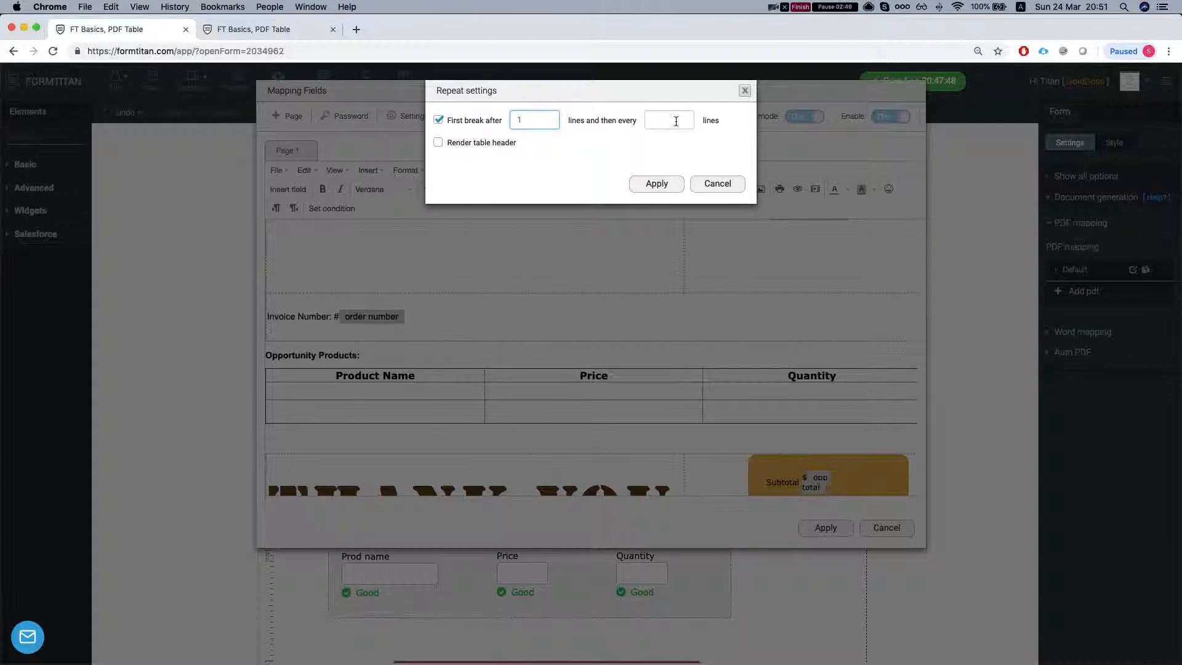
click(669, 119)
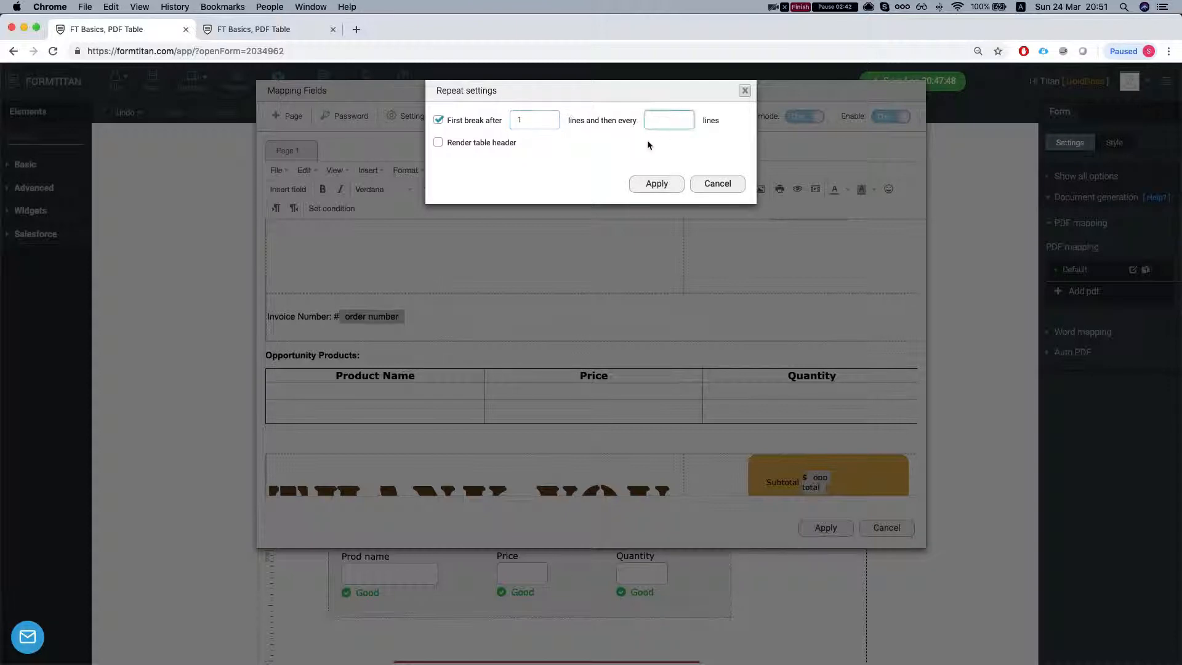
text(1)
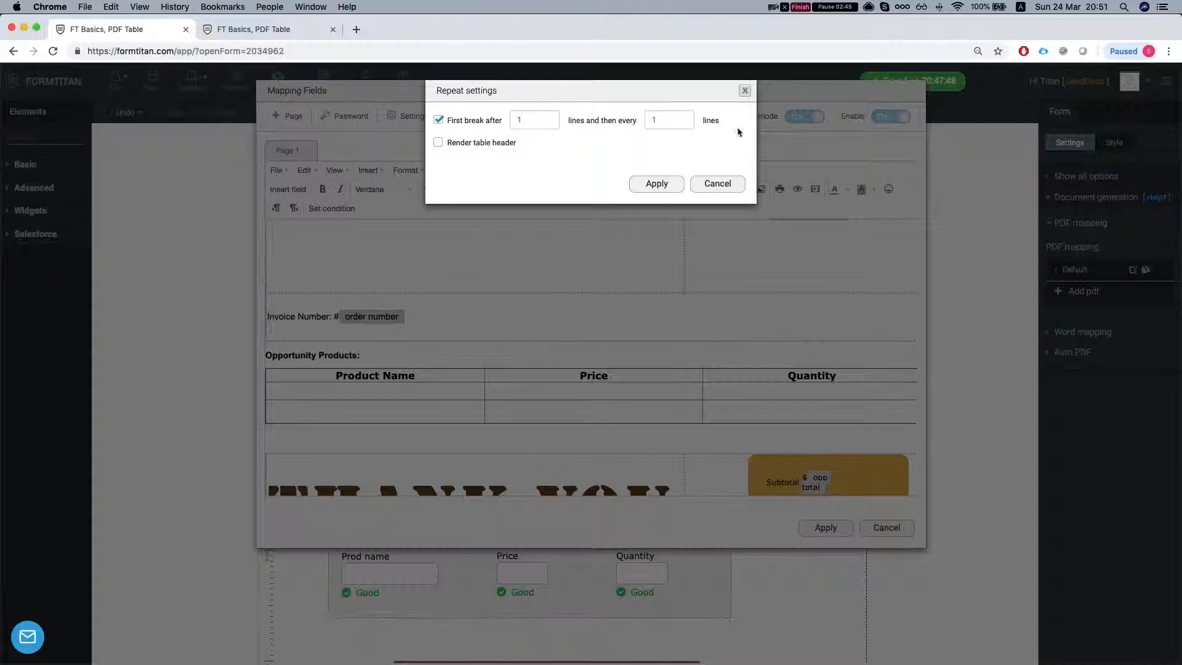
mouse_move(471, 151)
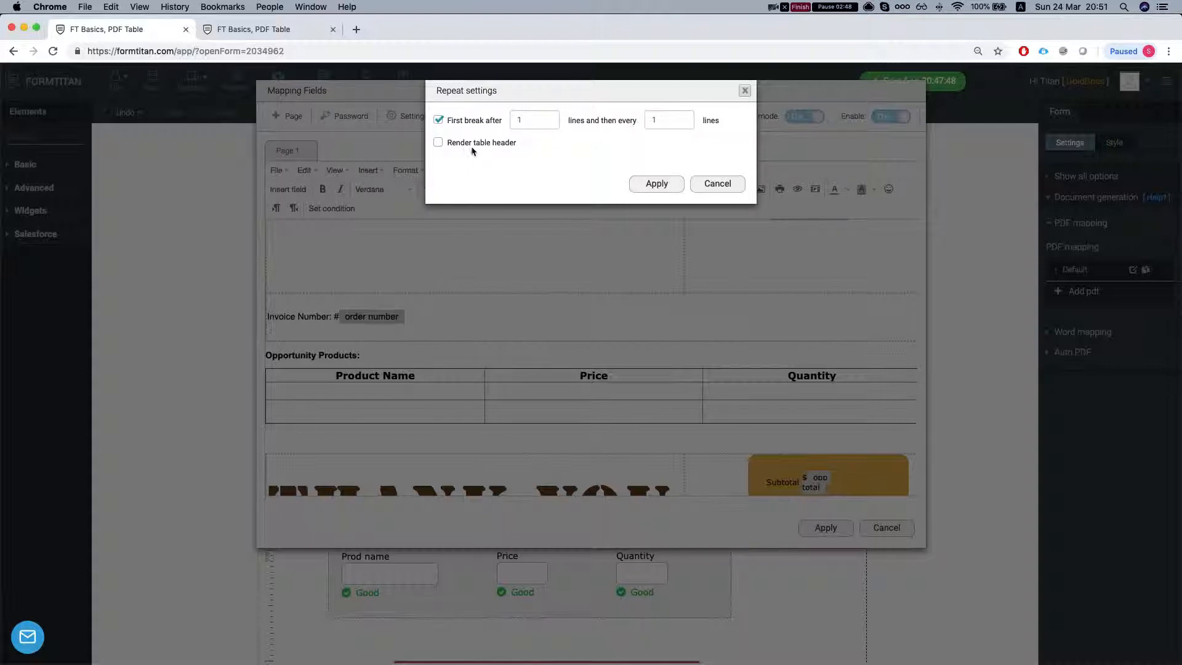
click(438, 142)
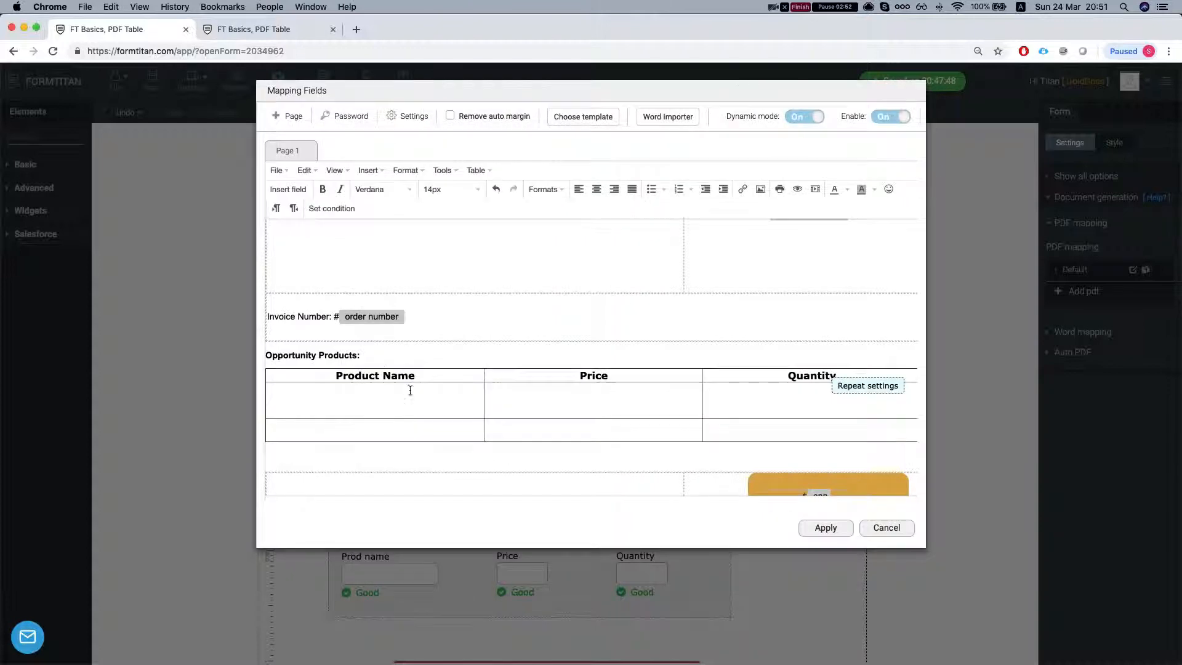
- Insert the Prod name and Price fields into the first two row cells
right_click(374, 399)
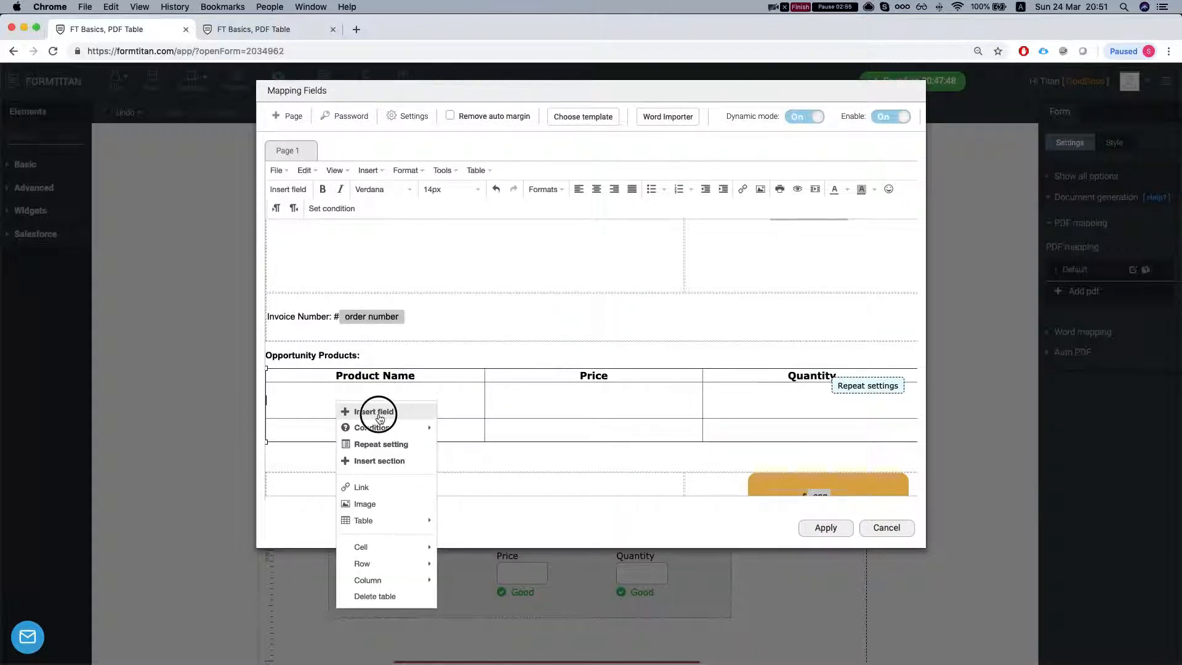
click(374, 411)
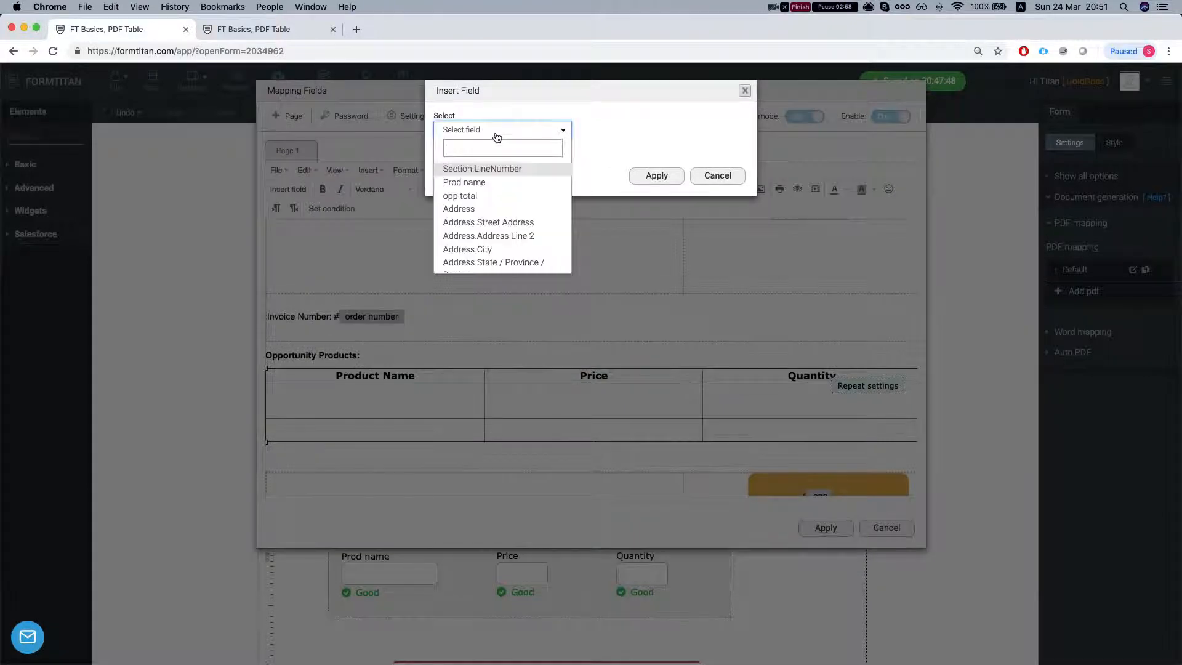
click(464, 182)
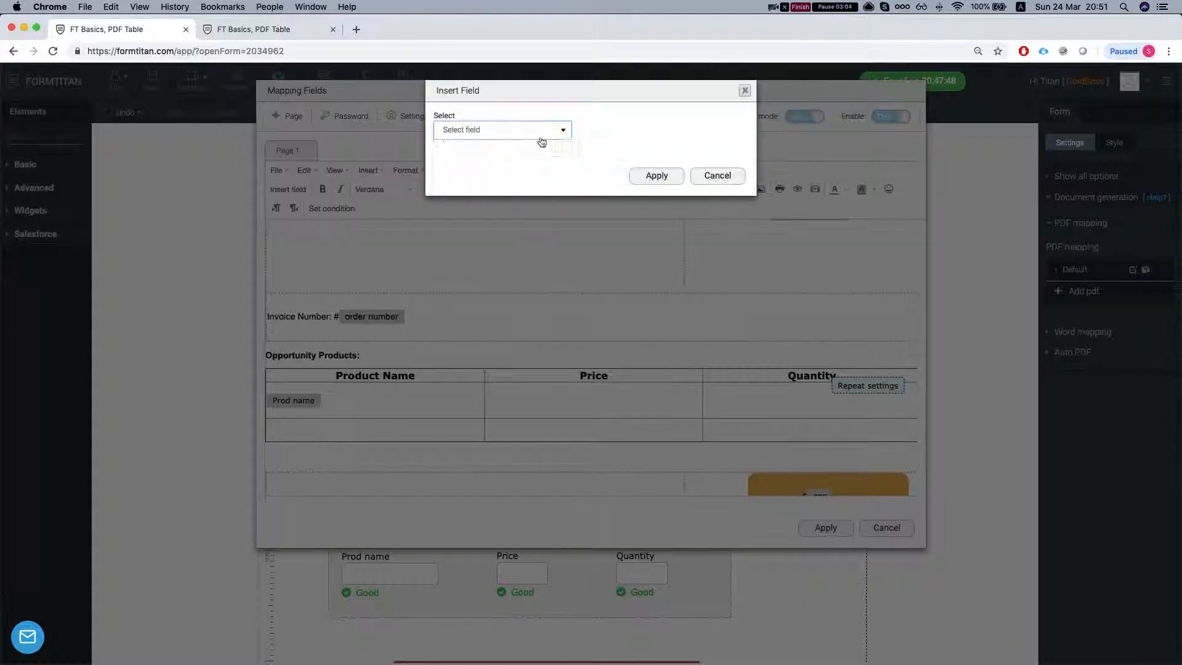
click(501, 129)
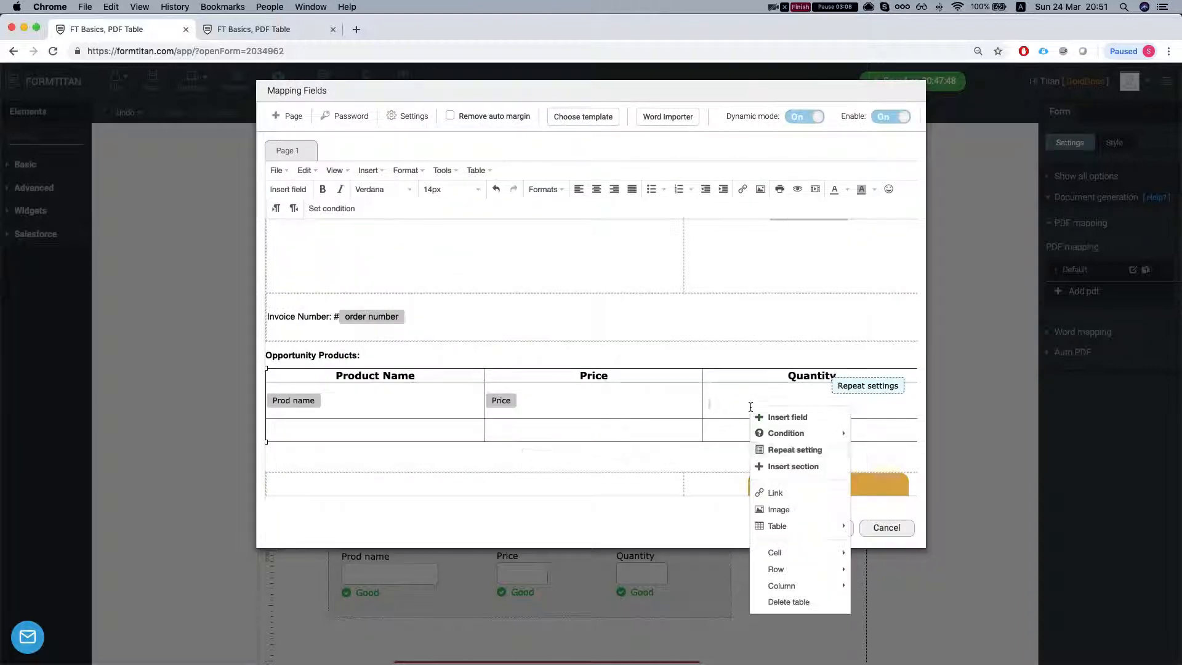
- Insert the Quantity field into the third row cell
click(786, 417)
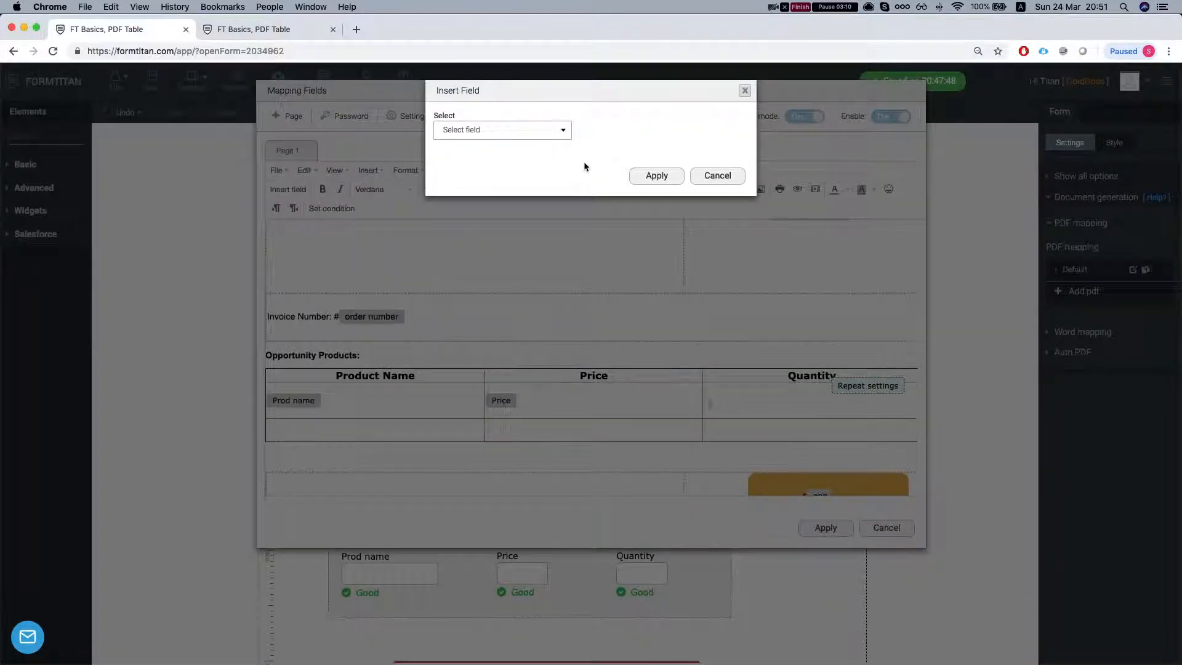
text(qua)
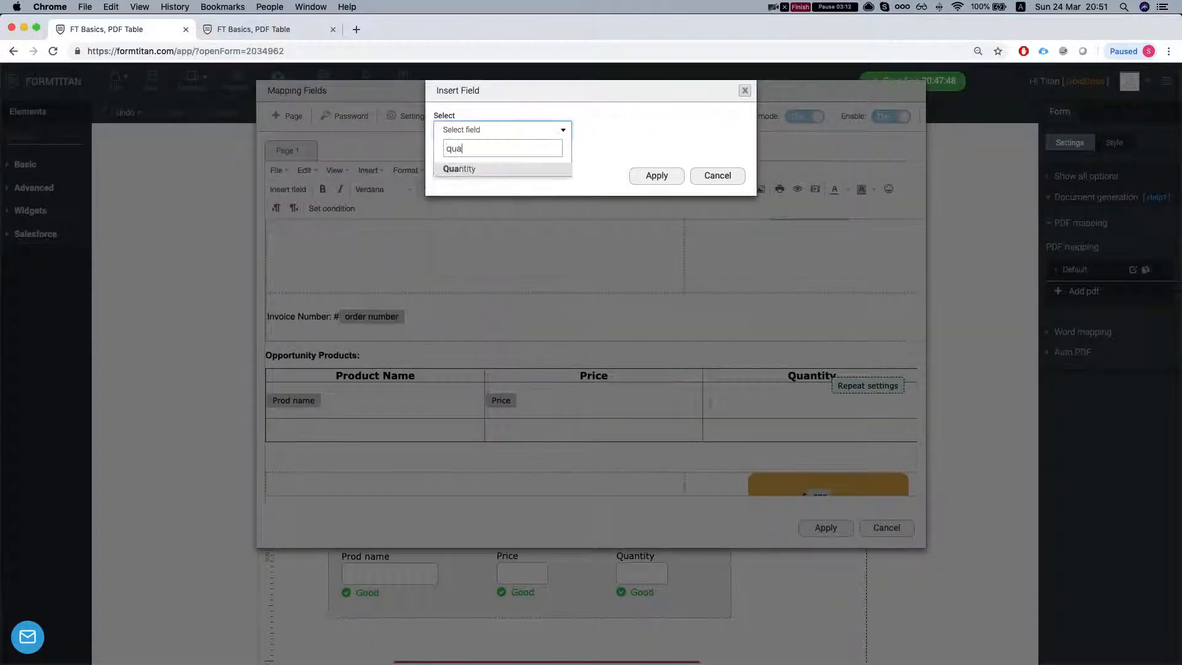
click(459, 169)
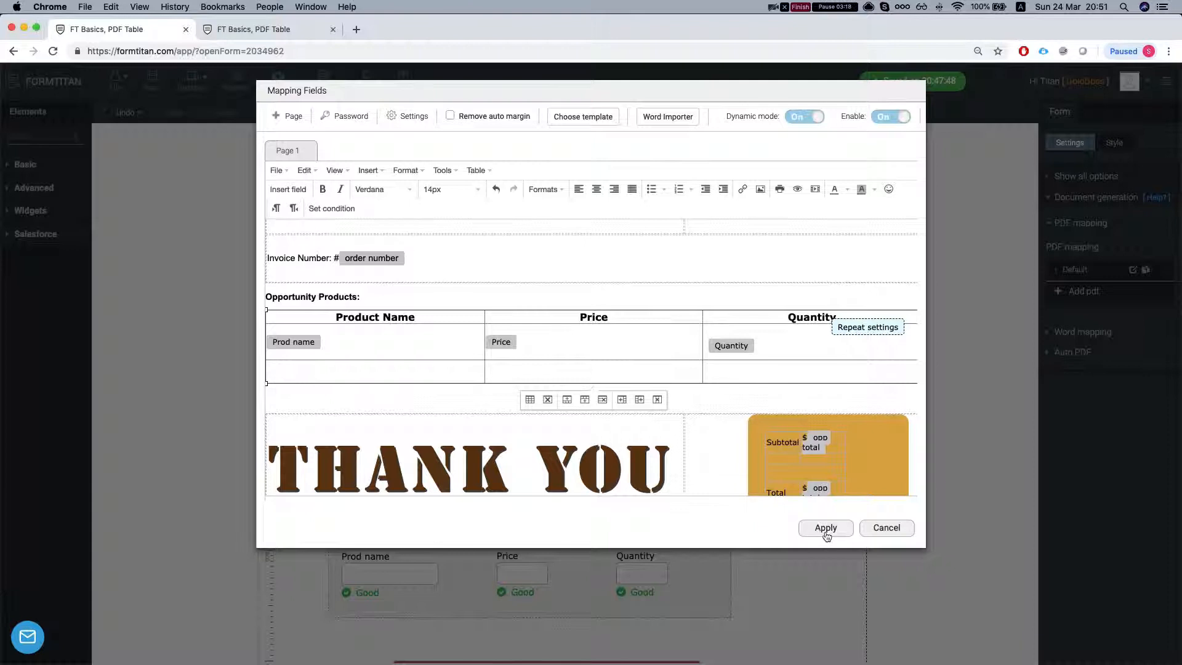
- Apply the mapping changes, then save and publish the form
click(825, 528)
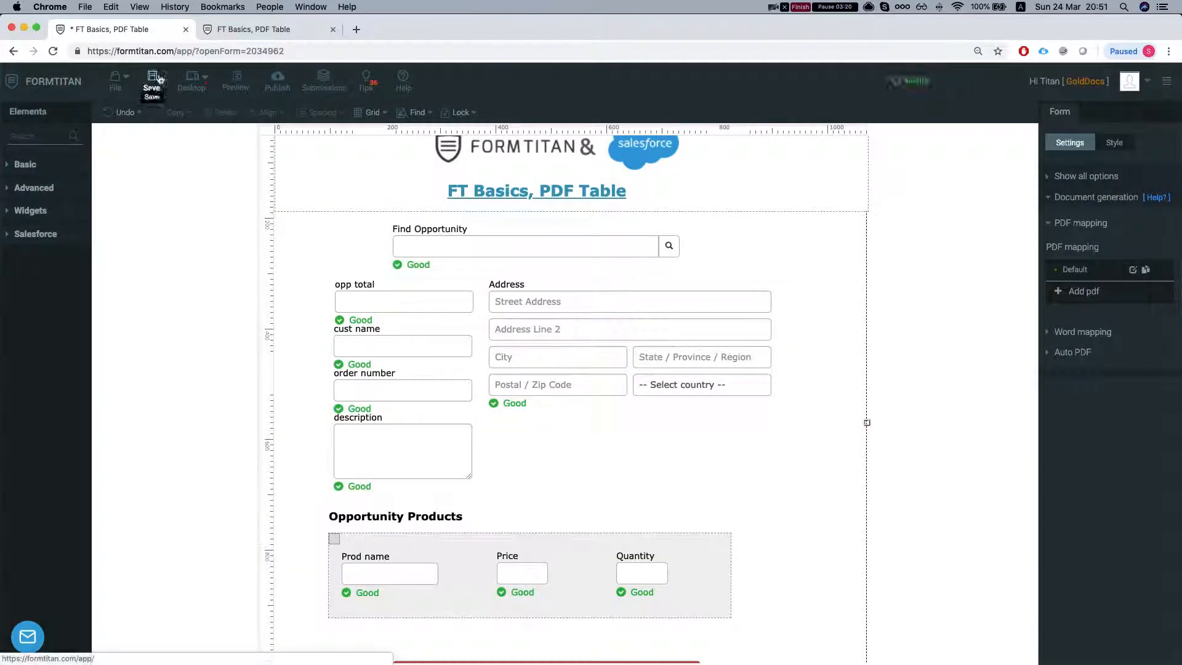
click(150, 82)
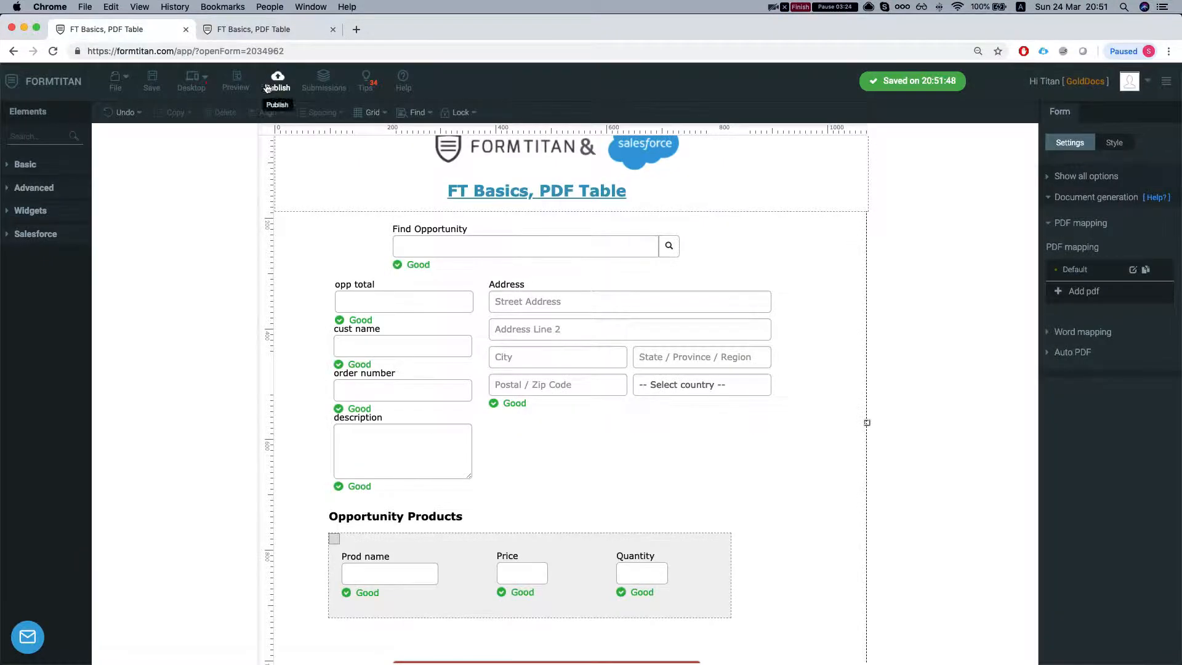
click(277, 78)
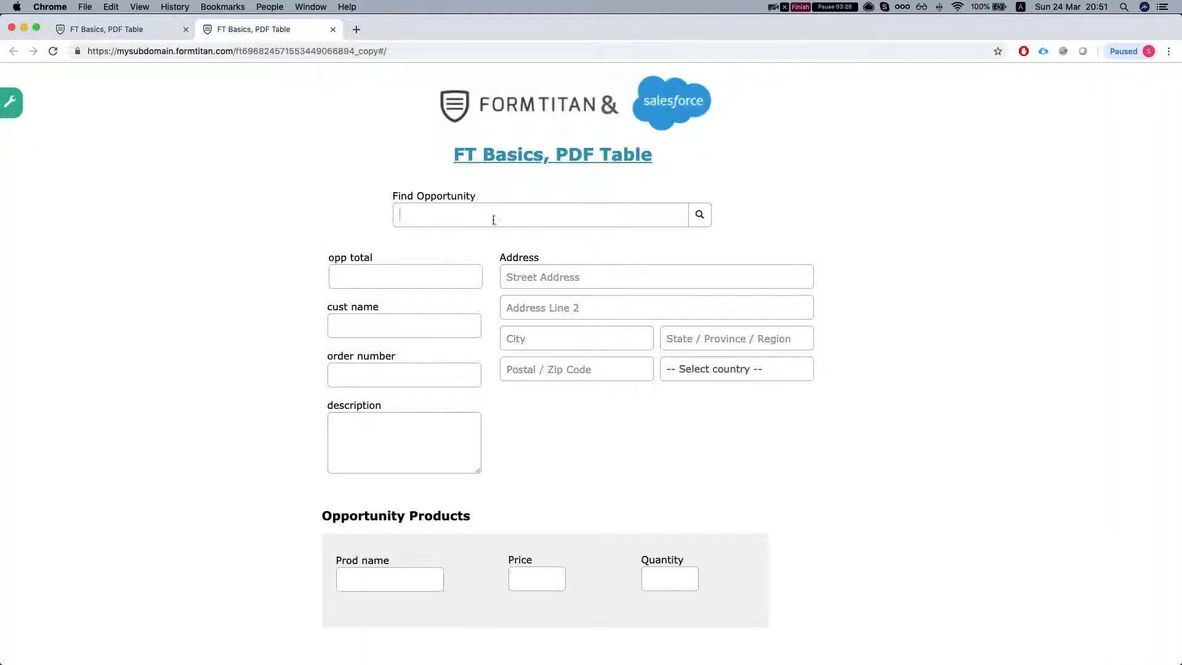
- Search for an opportunity in the live form's Find Opportunity field
text(e)
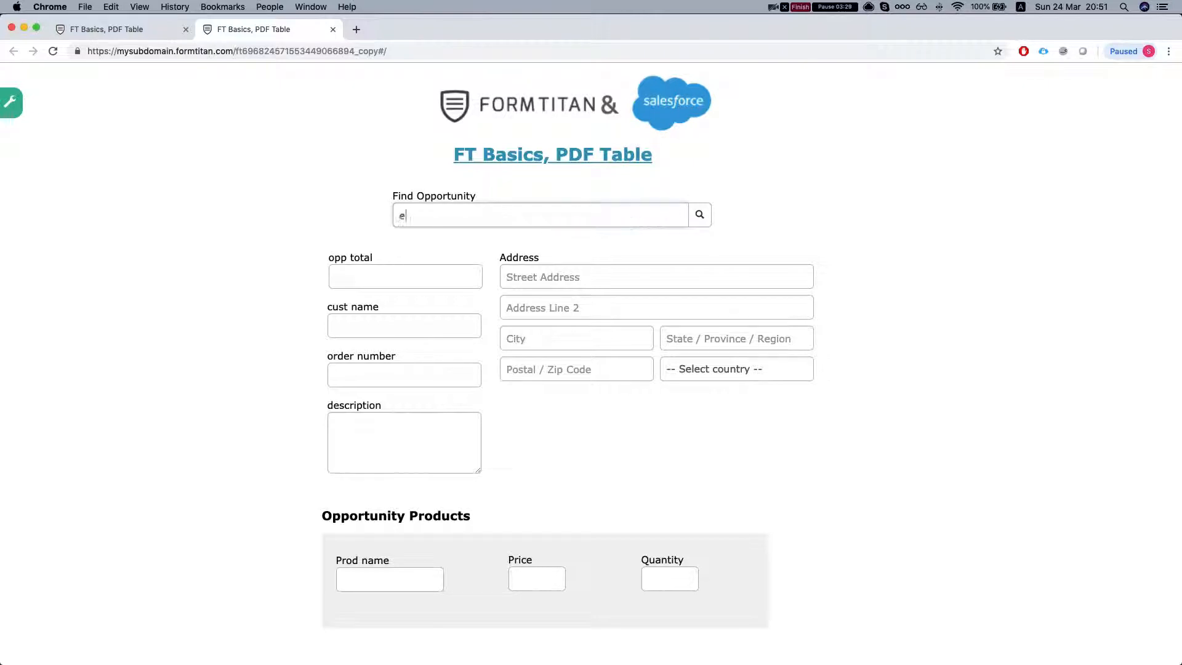
click(699, 214)
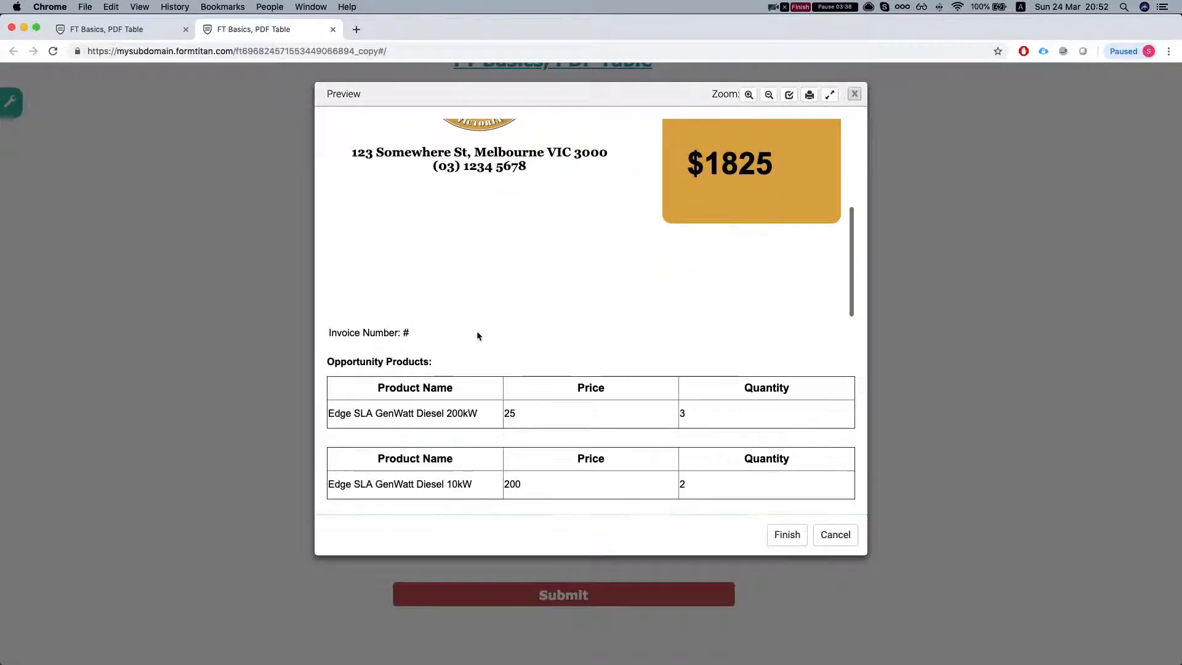
- Review the generated PDF showing each product as its own table and send it to print
scroll(down, 3)
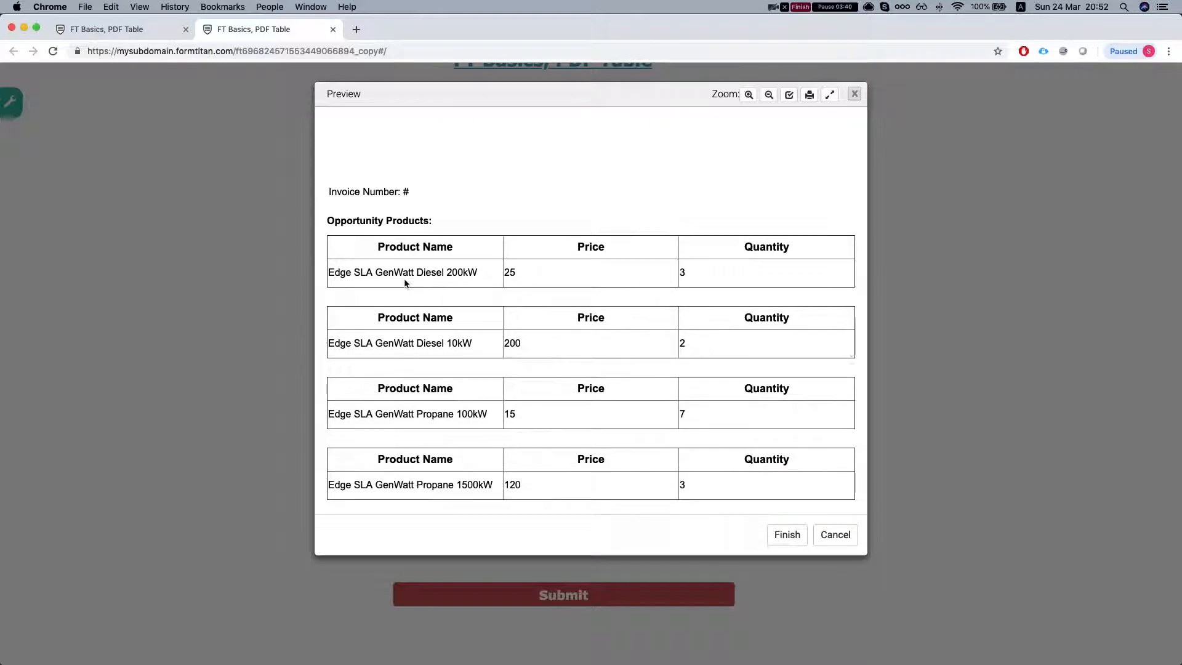
scroll(down, 3)
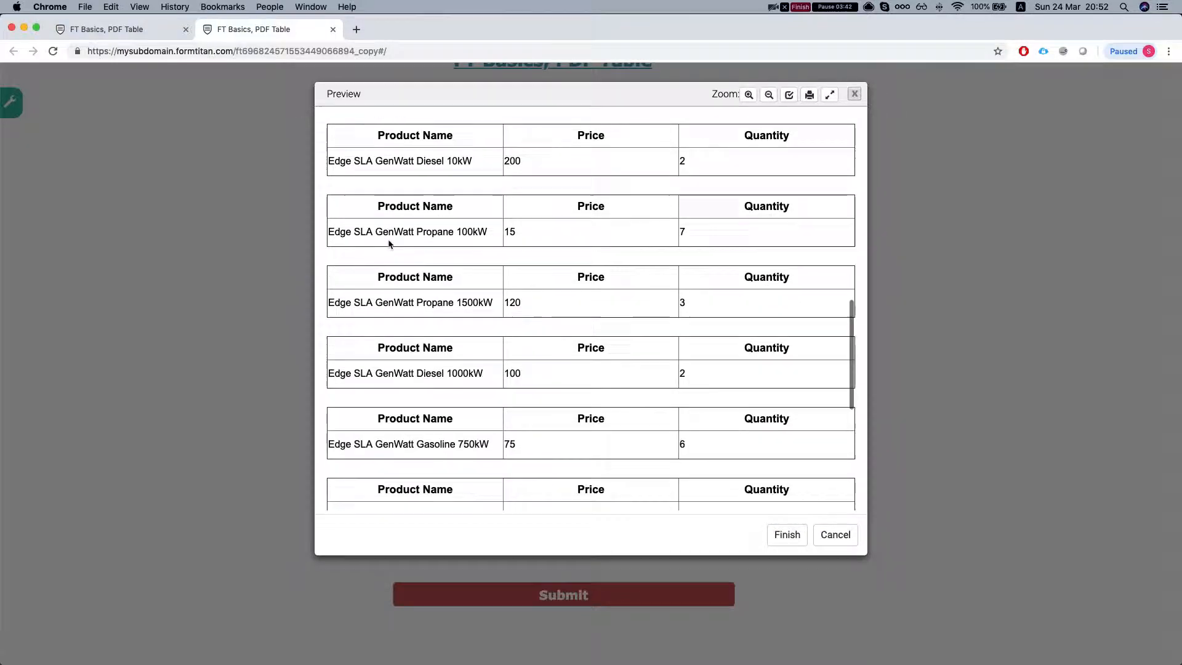
click(809, 94)
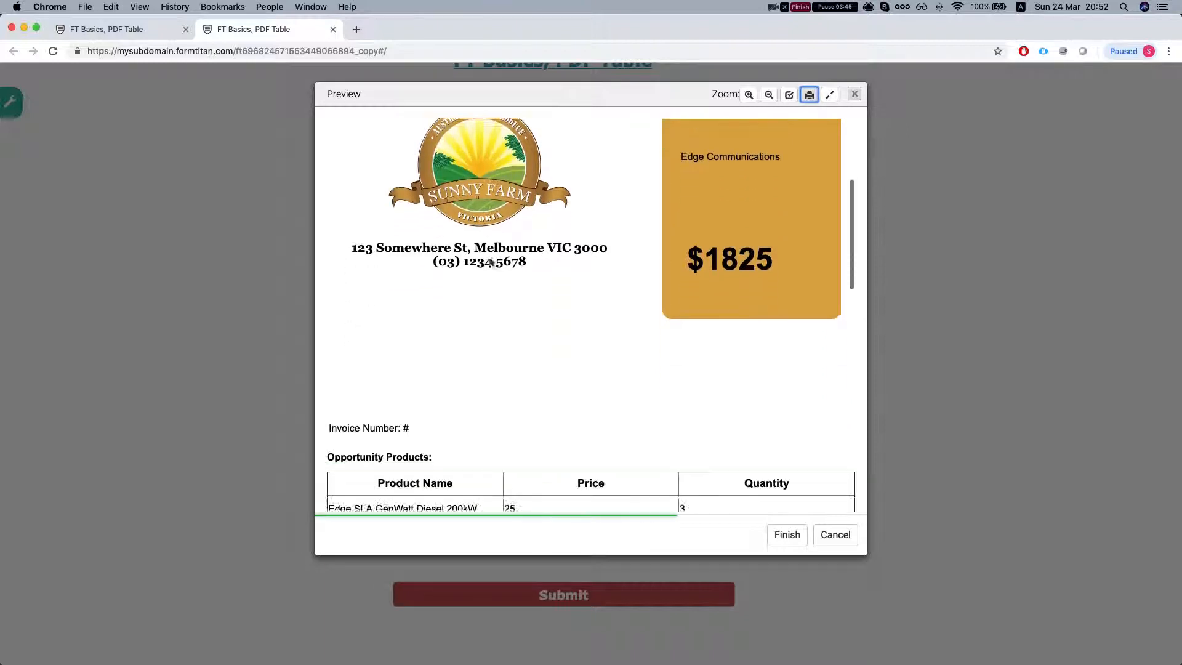
scroll(down, 3)
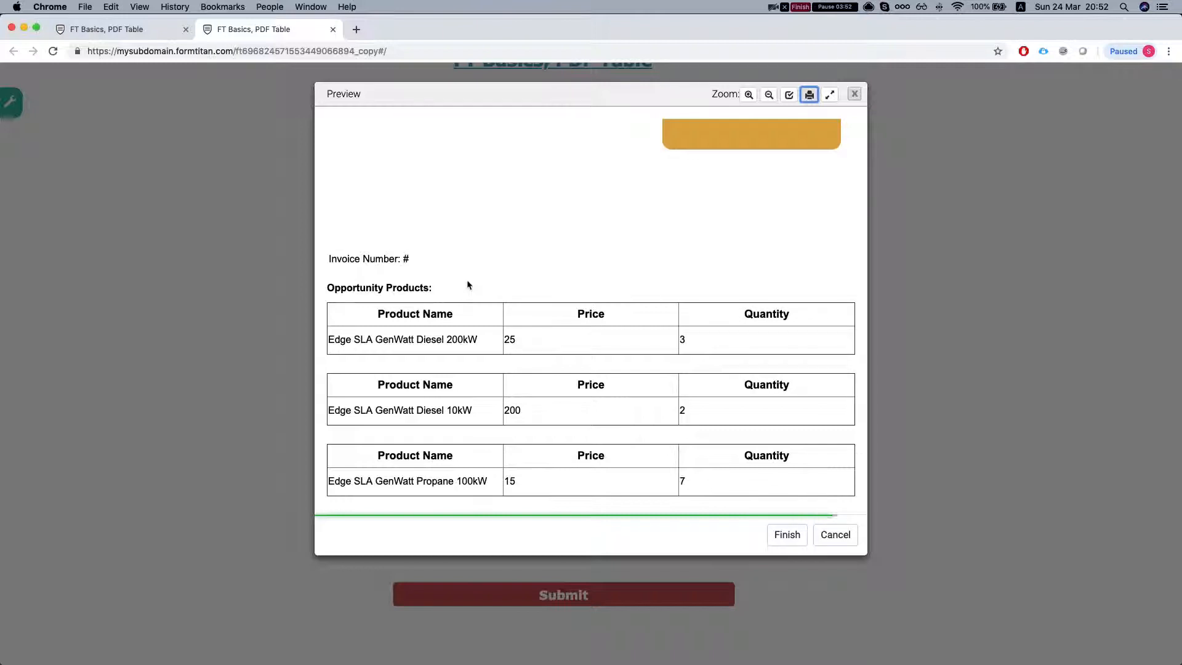
- Scroll through the Chrome print preview pages, each showing a single product table
click(809, 95)
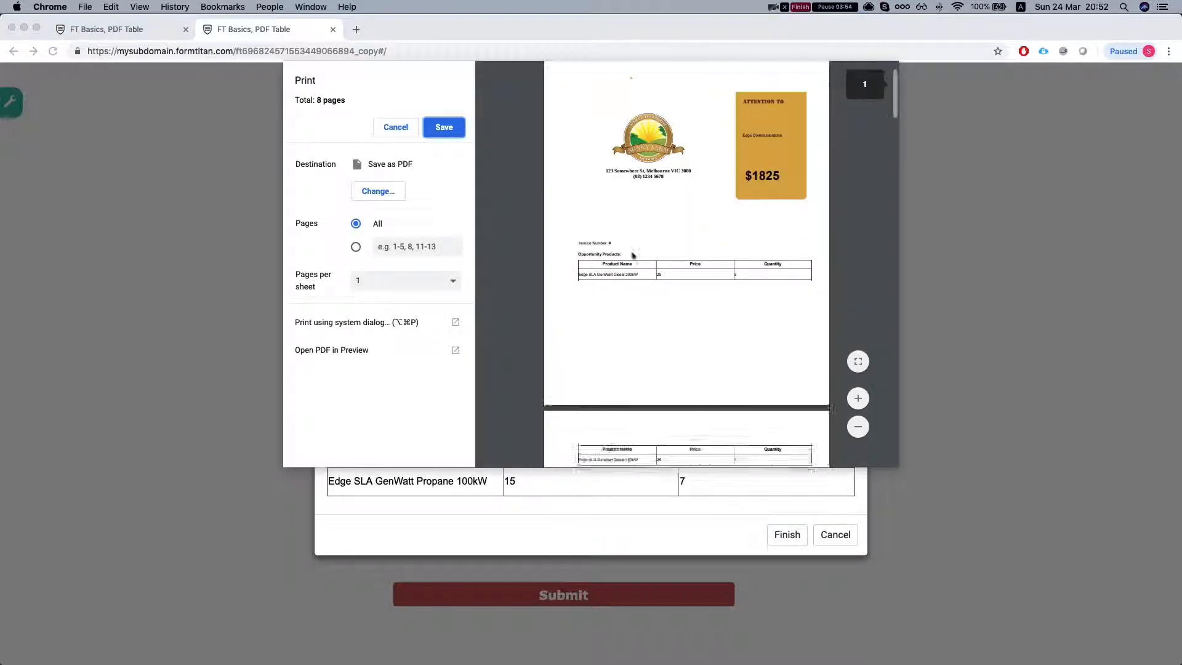
scroll(down, 3)
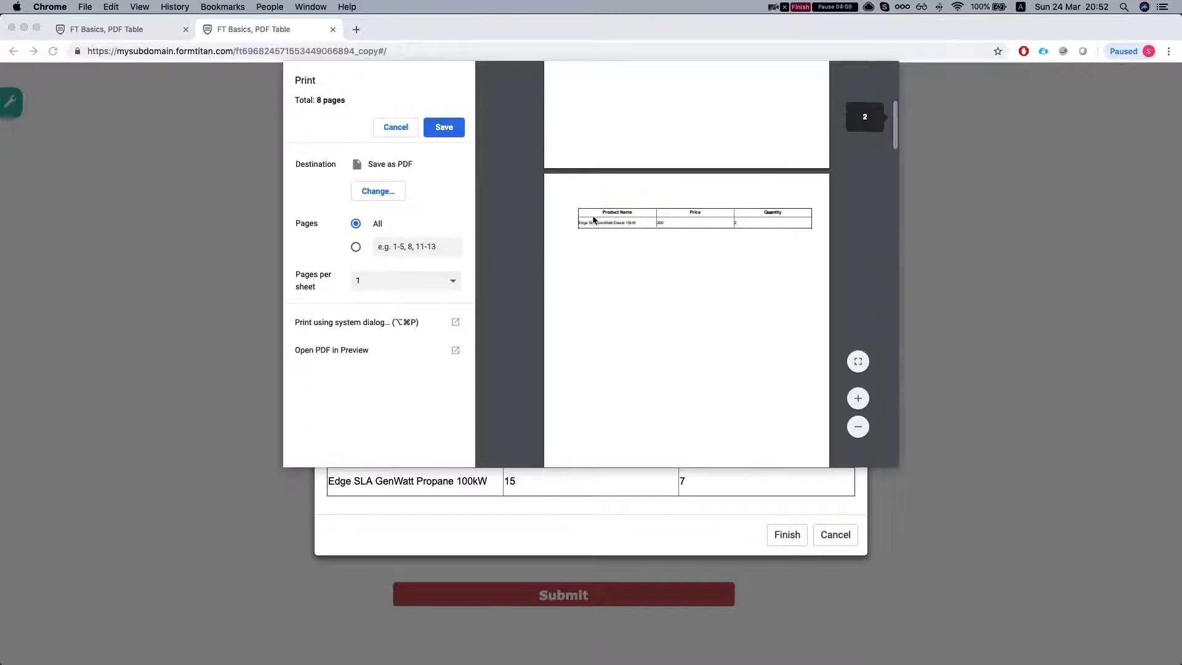
scroll(down, 3)
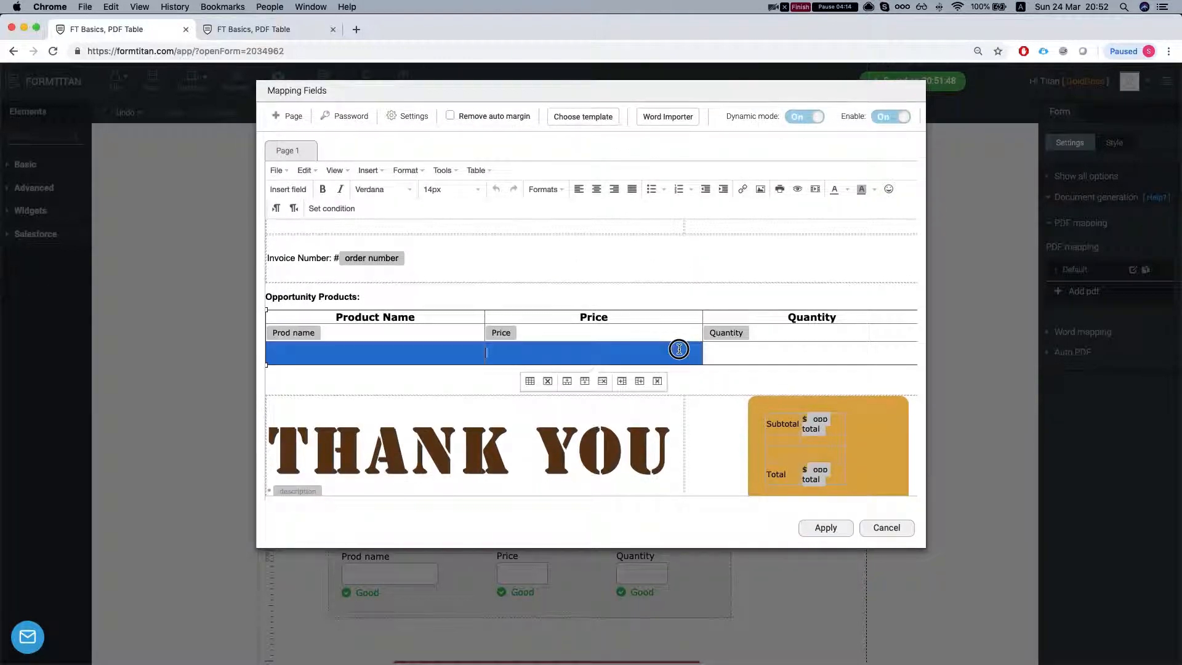
- Review the blank row's cell type and alignment properties unchanged, then reopen its table options
right_click(723, 353)
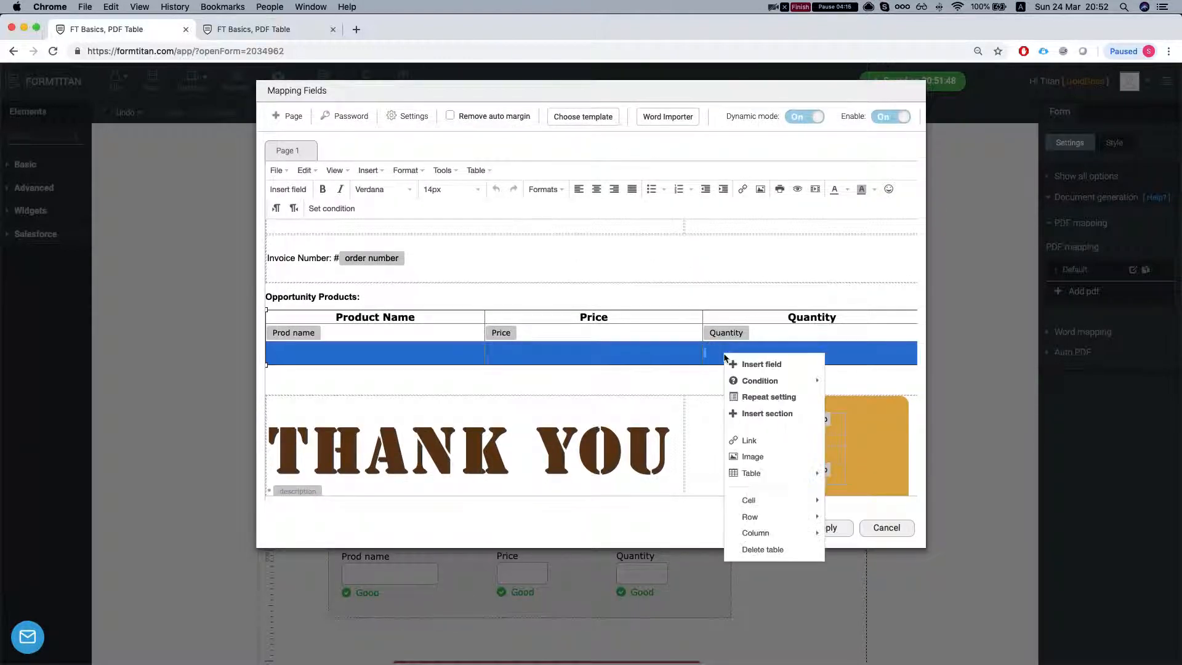
mouse_move(750, 472)
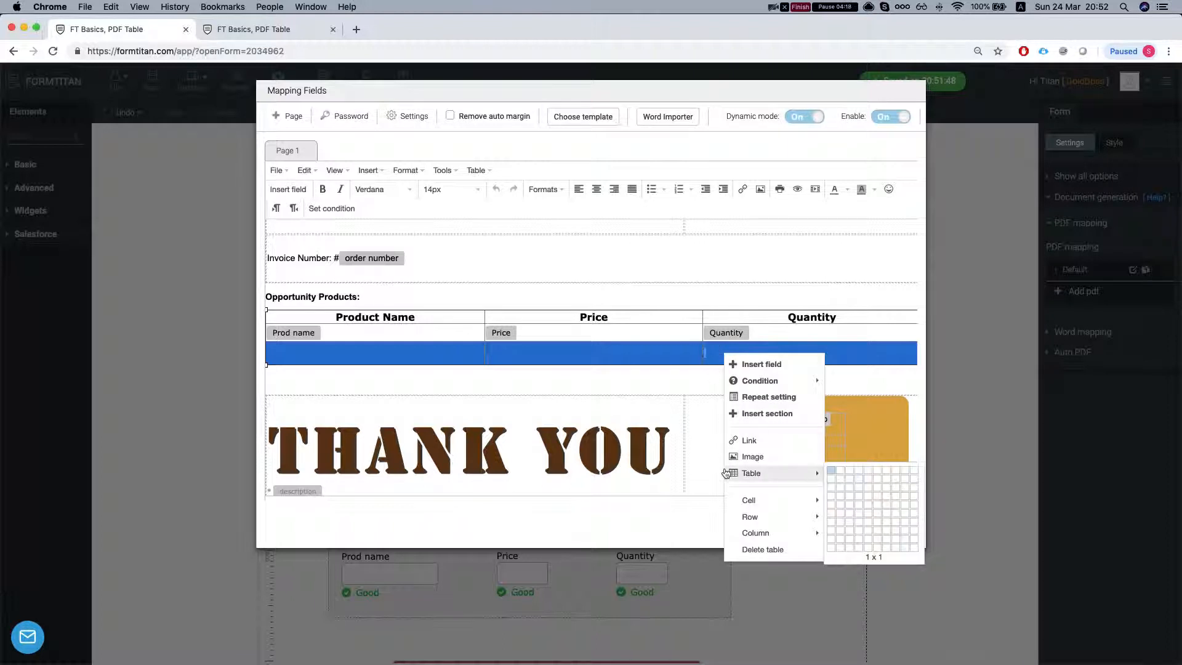
click(748, 500)
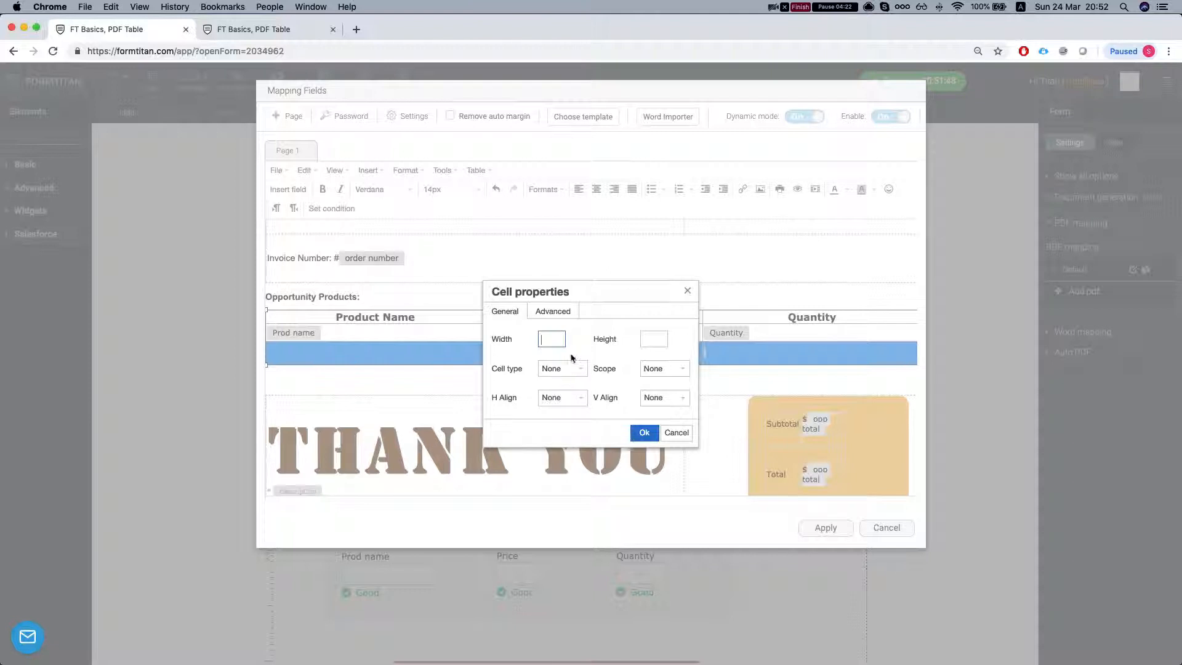
click(562, 368)
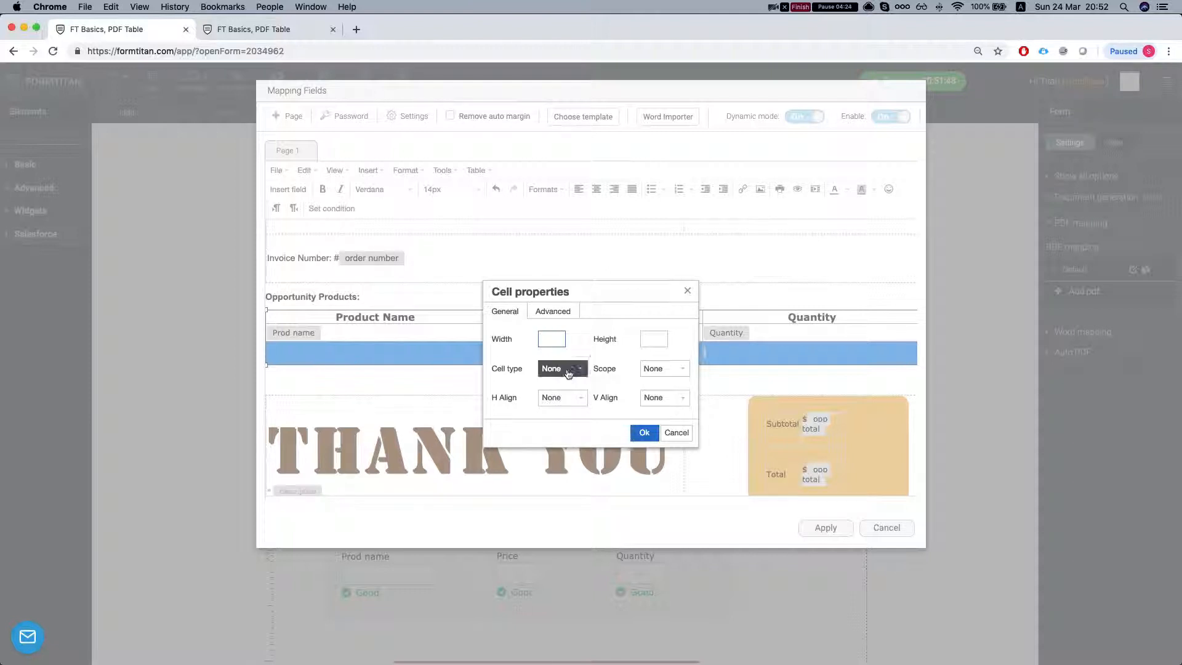
click(561, 397)
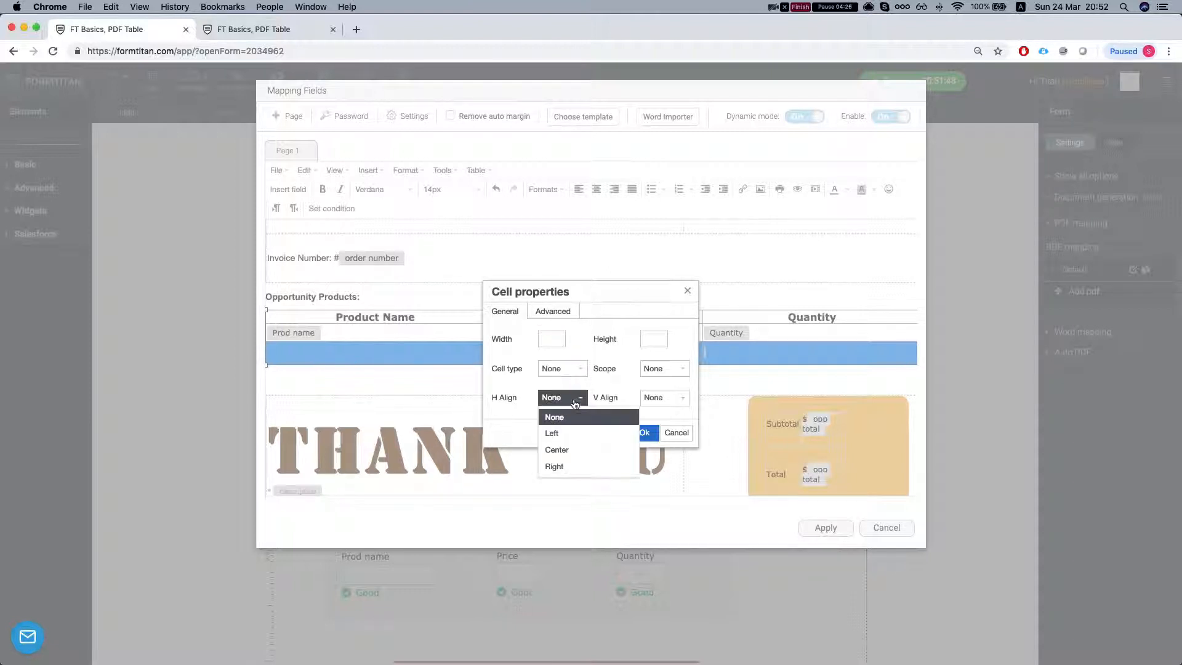
click(664, 397)
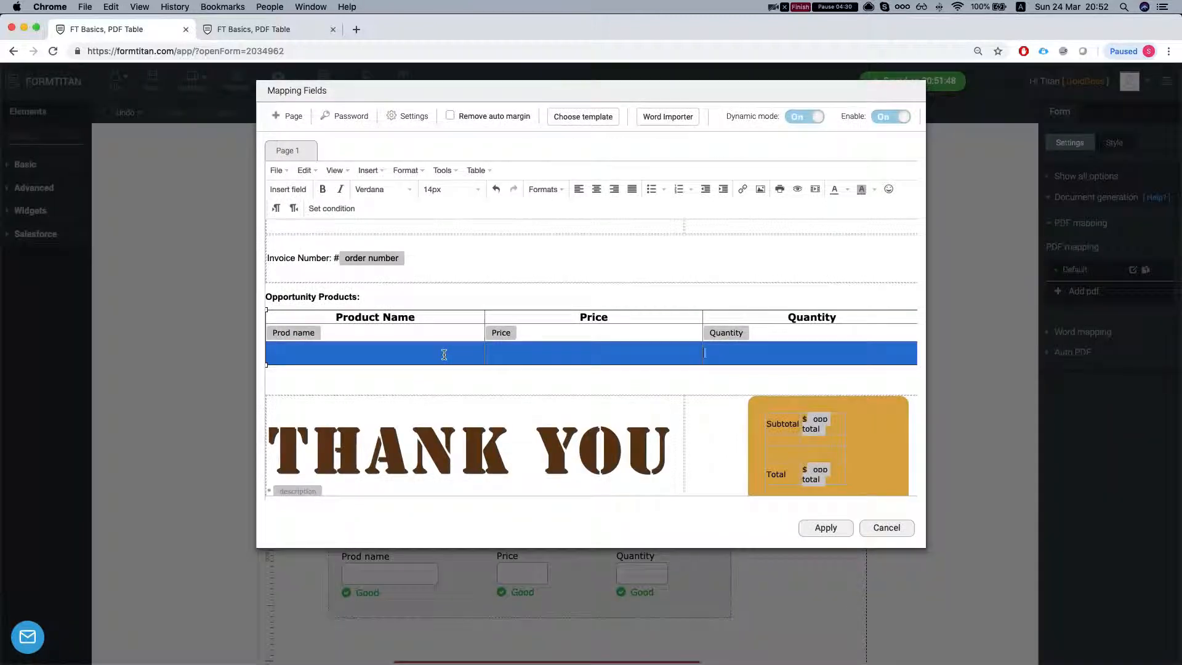
right_click(443, 354)
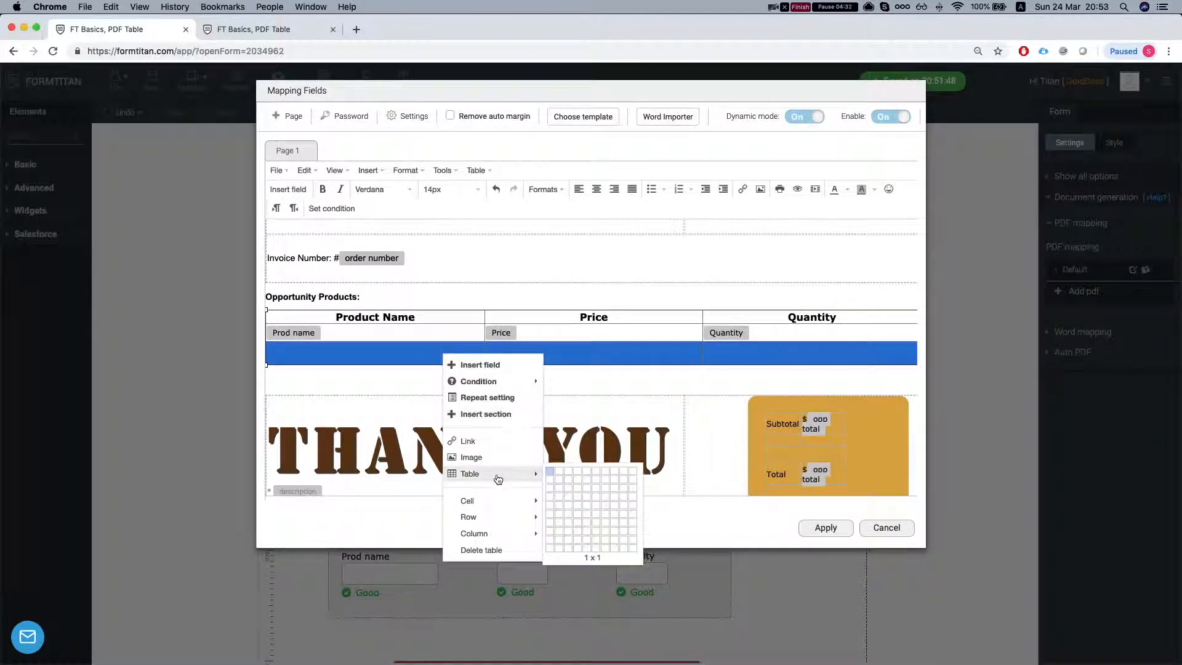
mouse_move(467, 501)
text(Tota)
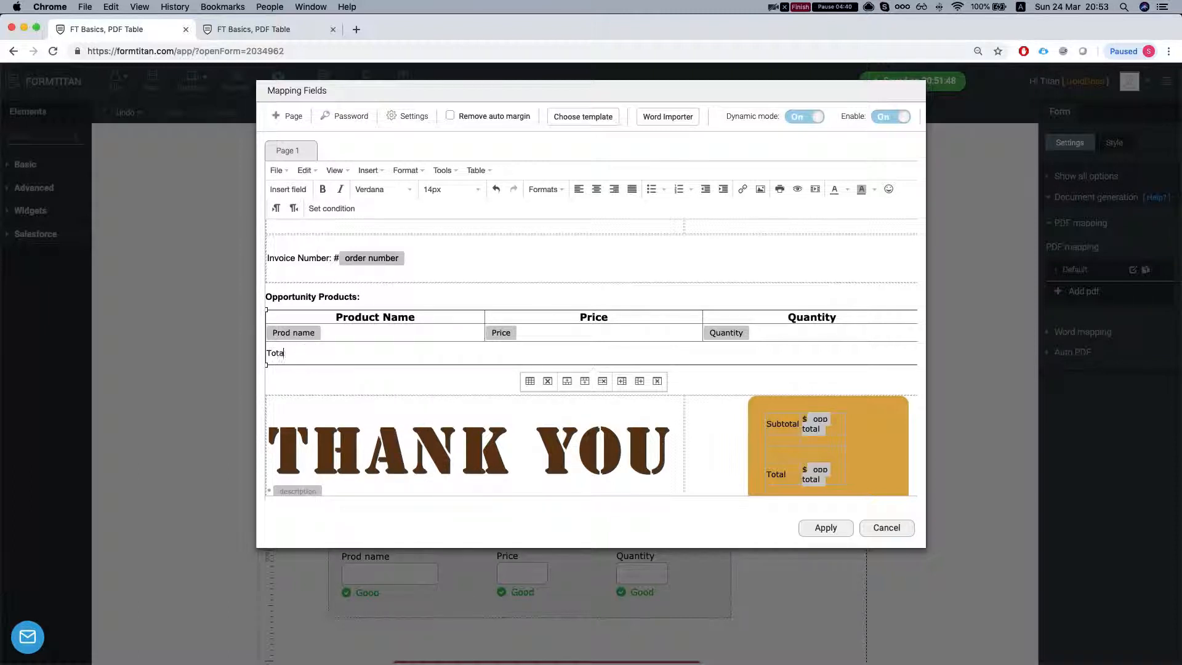
- Make the word Total bold and enlarge it to 18px
double_click(276, 354)
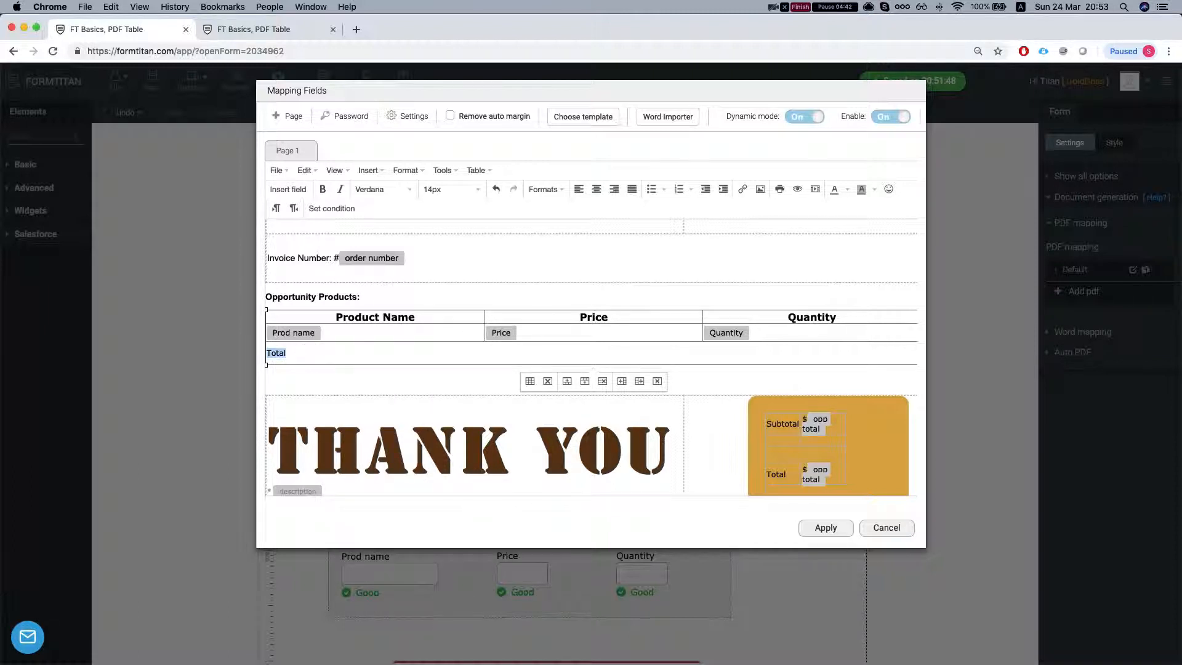
click(321, 189)
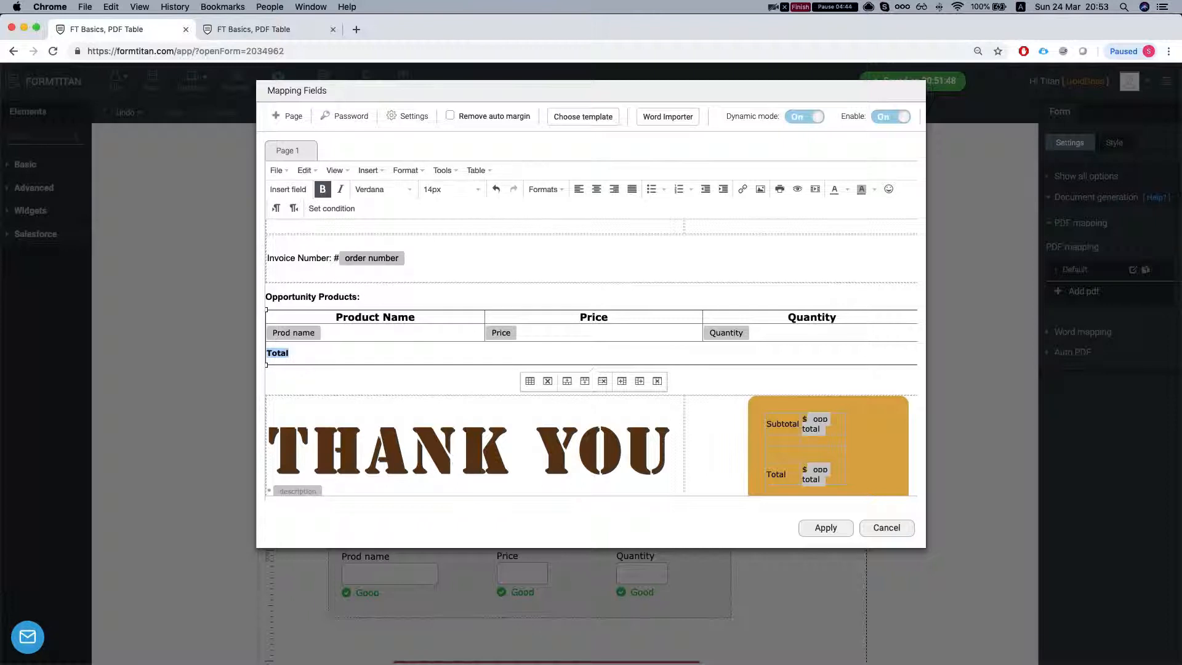
click(450, 189)
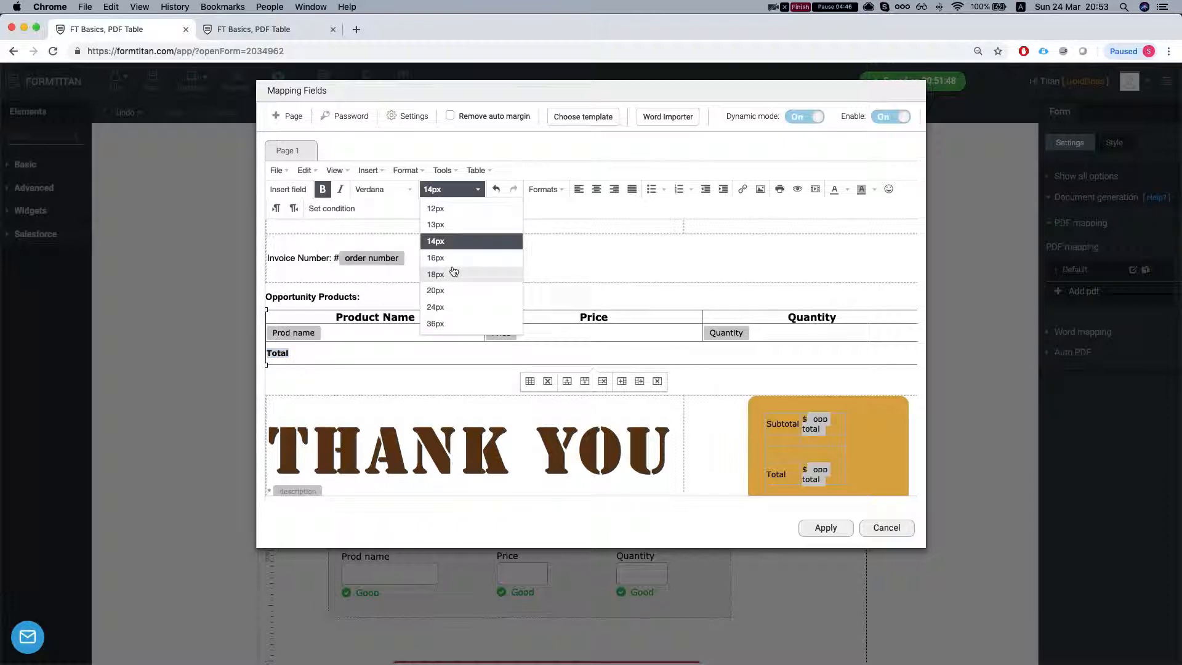
click(434, 274)
text(:)
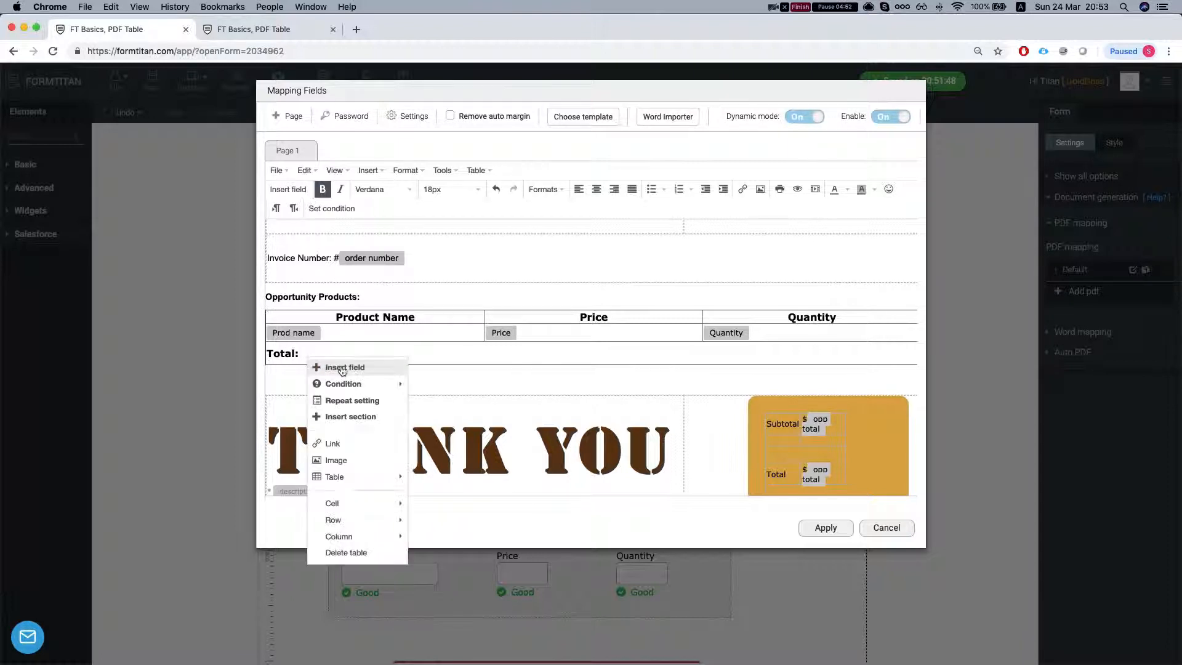
- Insert the opp total data field after 'Total:' and apply it
click(345, 370)
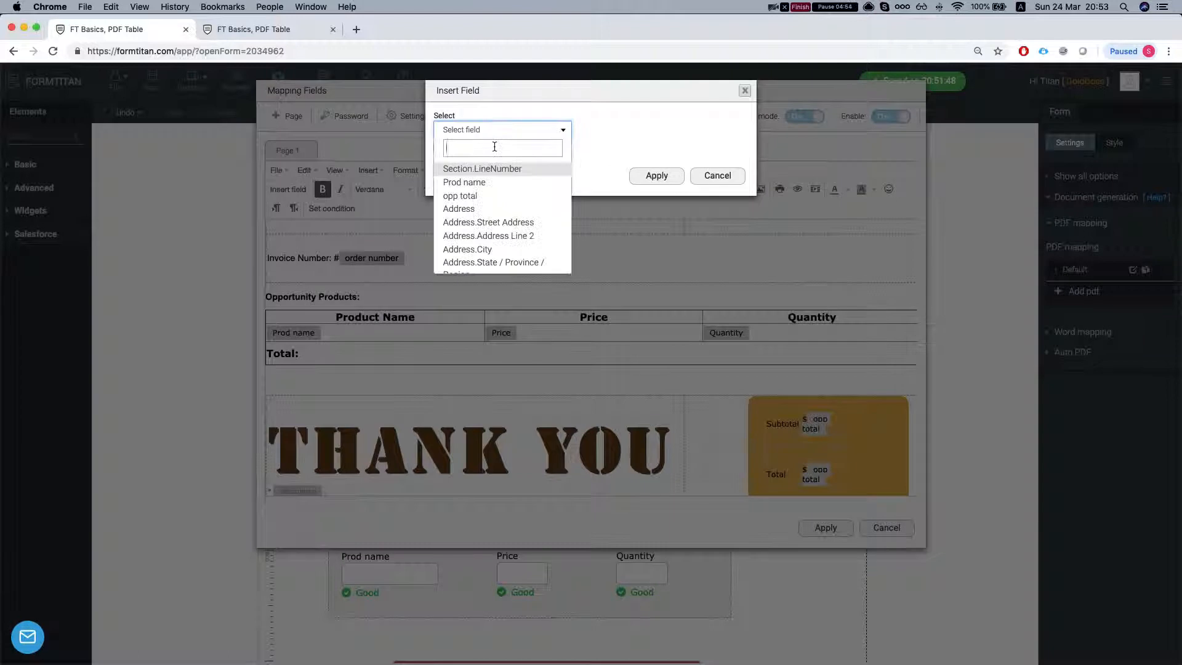
click(459, 195)
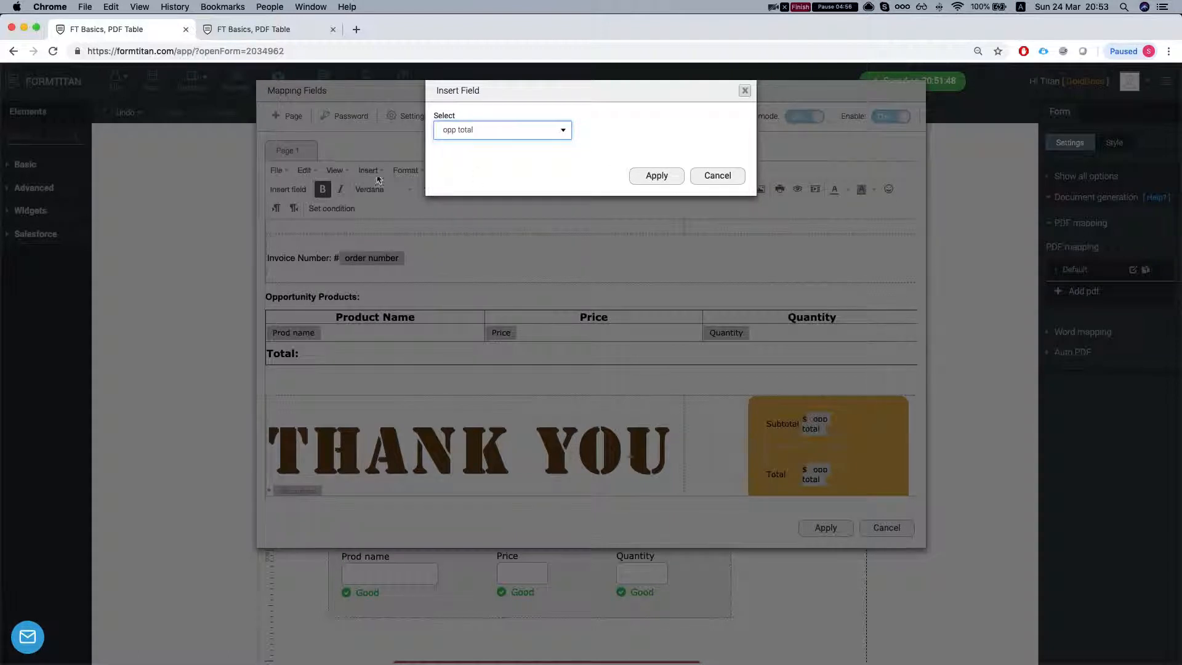
click(655, 175)
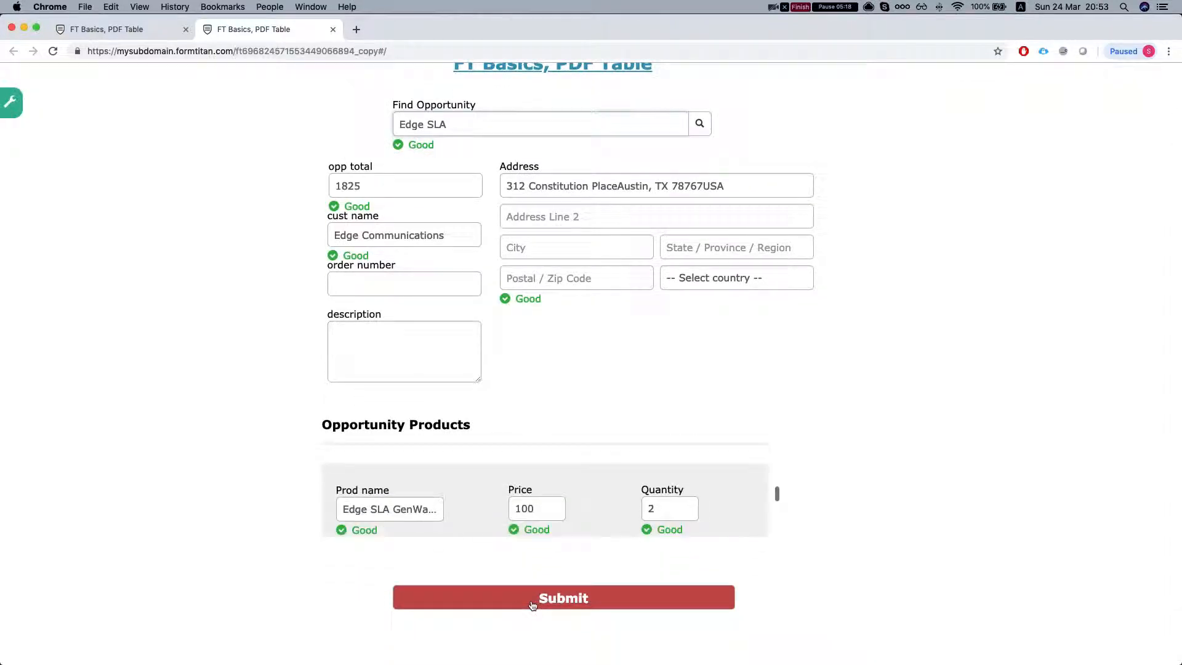
- Submit the Edge SLA form and scroll through the generated PDF preview
click(562, 598)
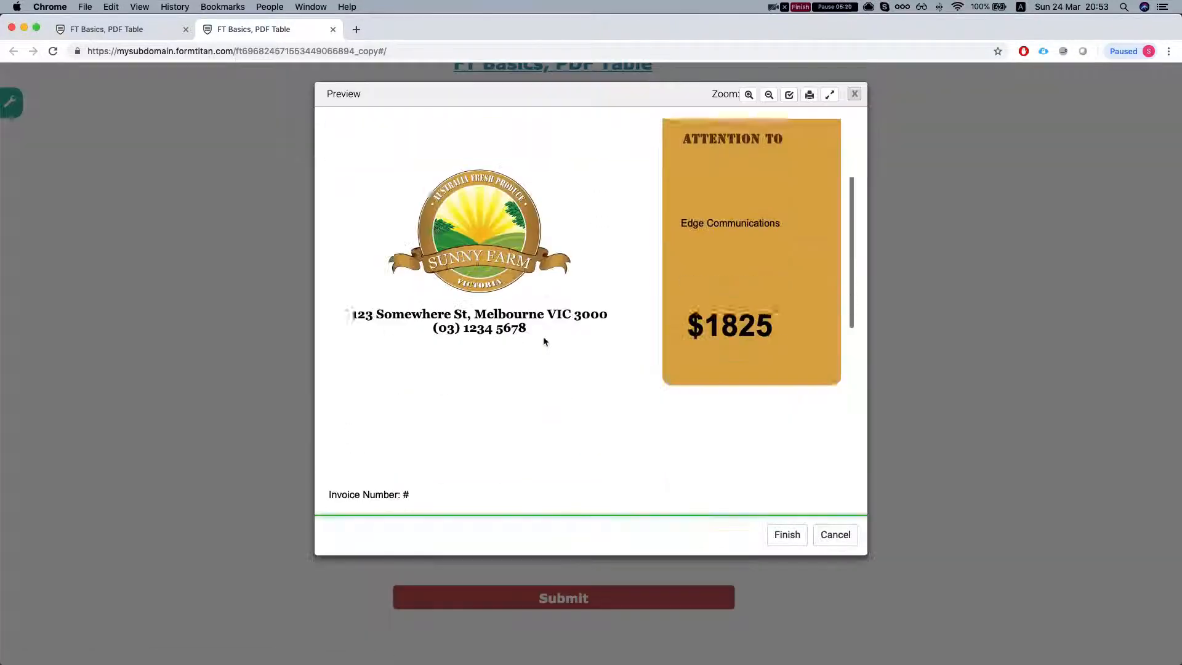
scroll(down, 3)
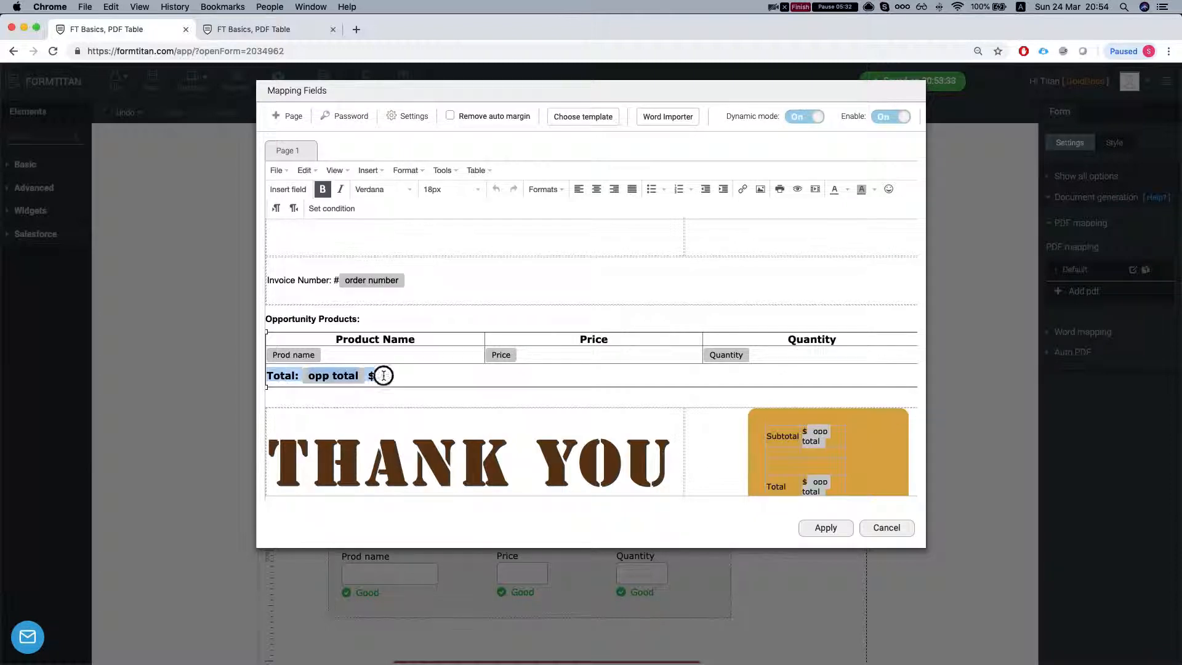
- Set the Total cell's horizontal alignment to Right in its cell properties
right_click(383, 376)
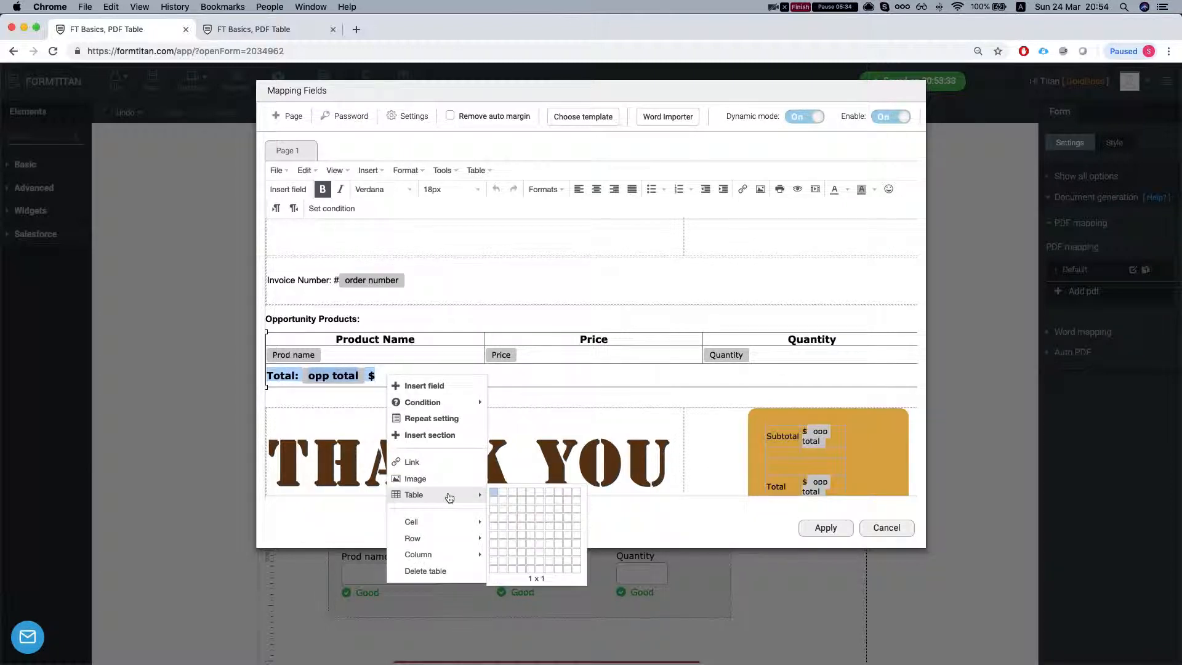
click(411, 521)
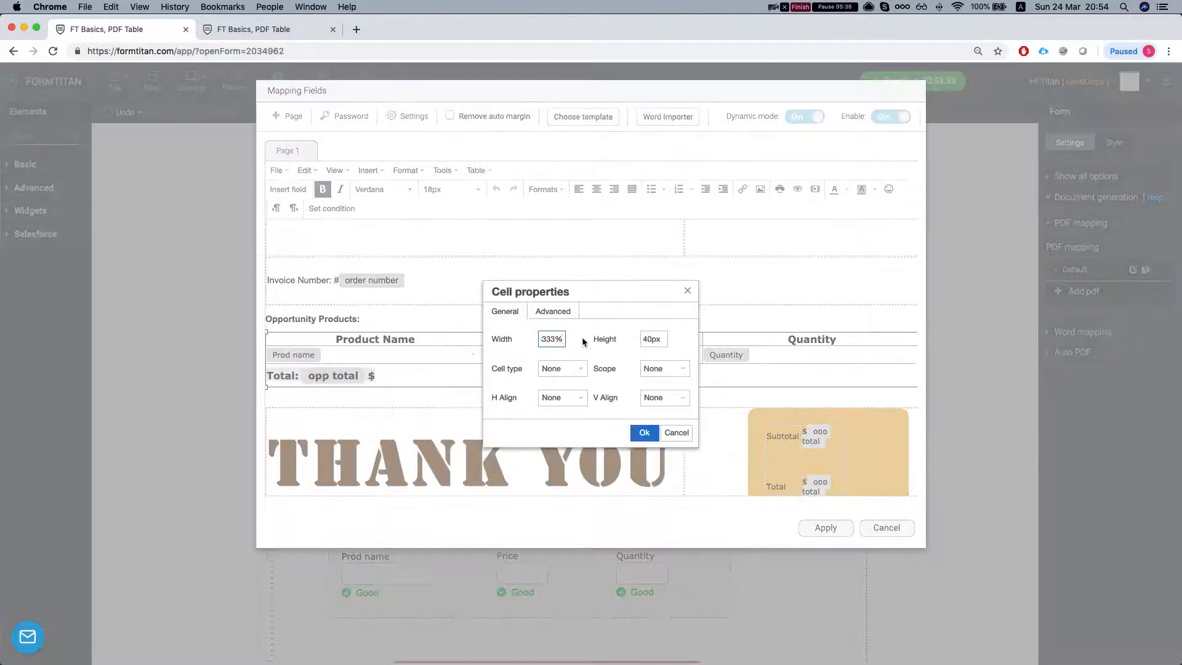
click(562, 397)
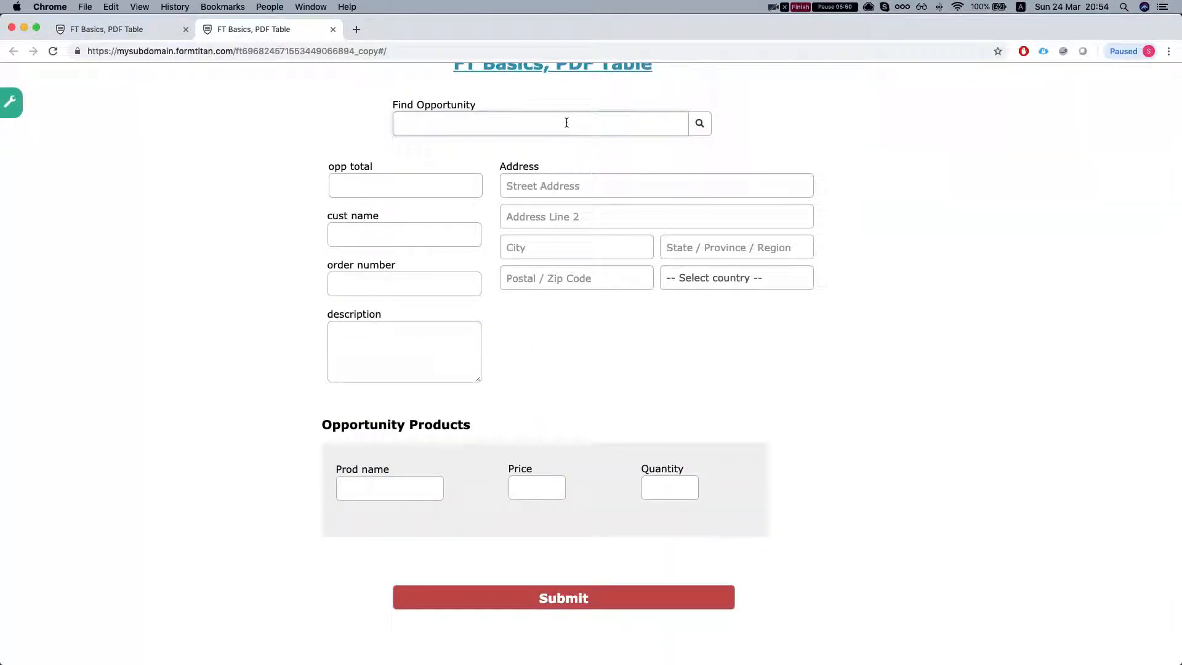
- Find the Edge SLA opportunity via 'ed' and submit to preview the PDF with Total: 1825
text(ed)
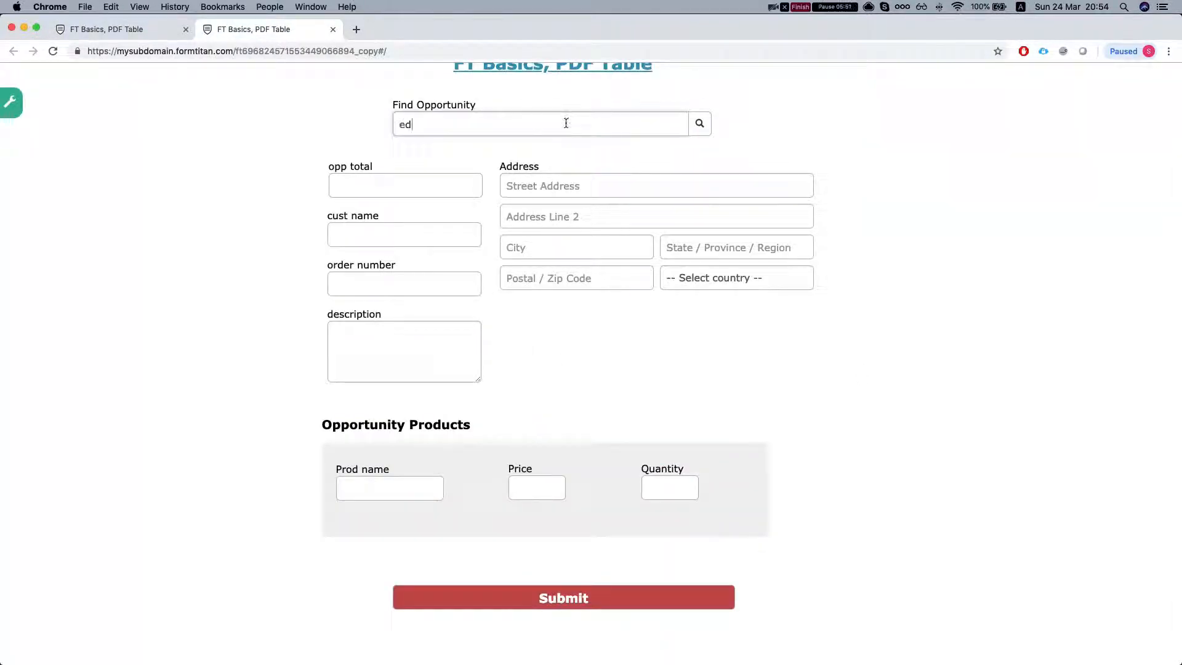
click(699, 123)
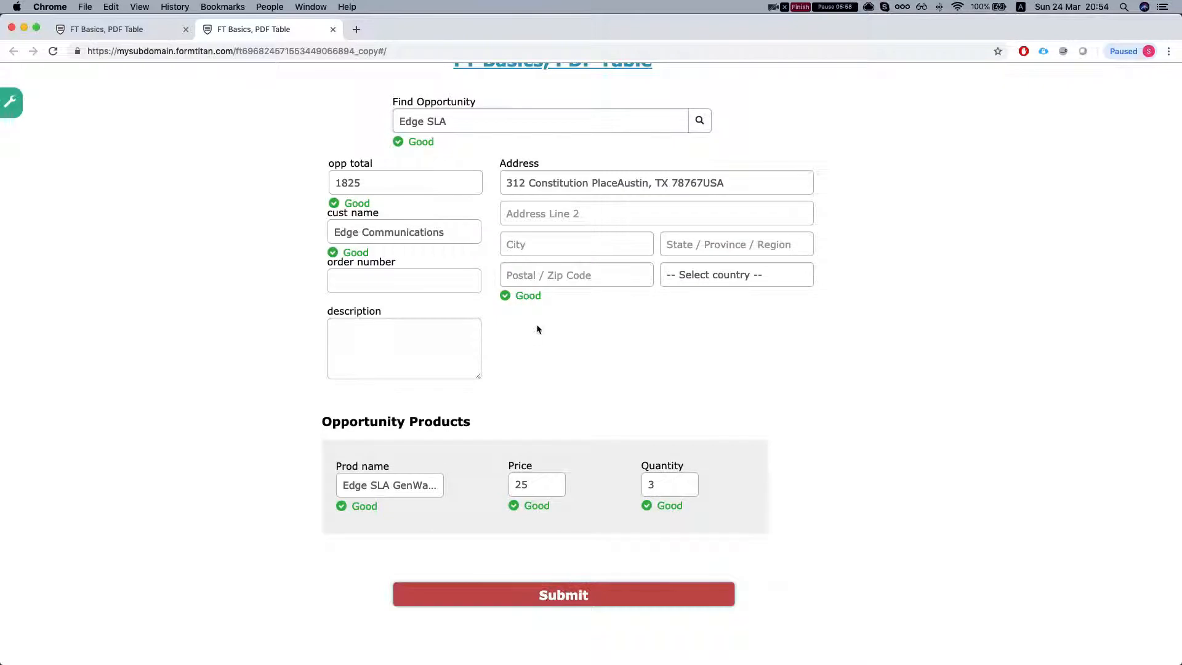
click(562, 594)
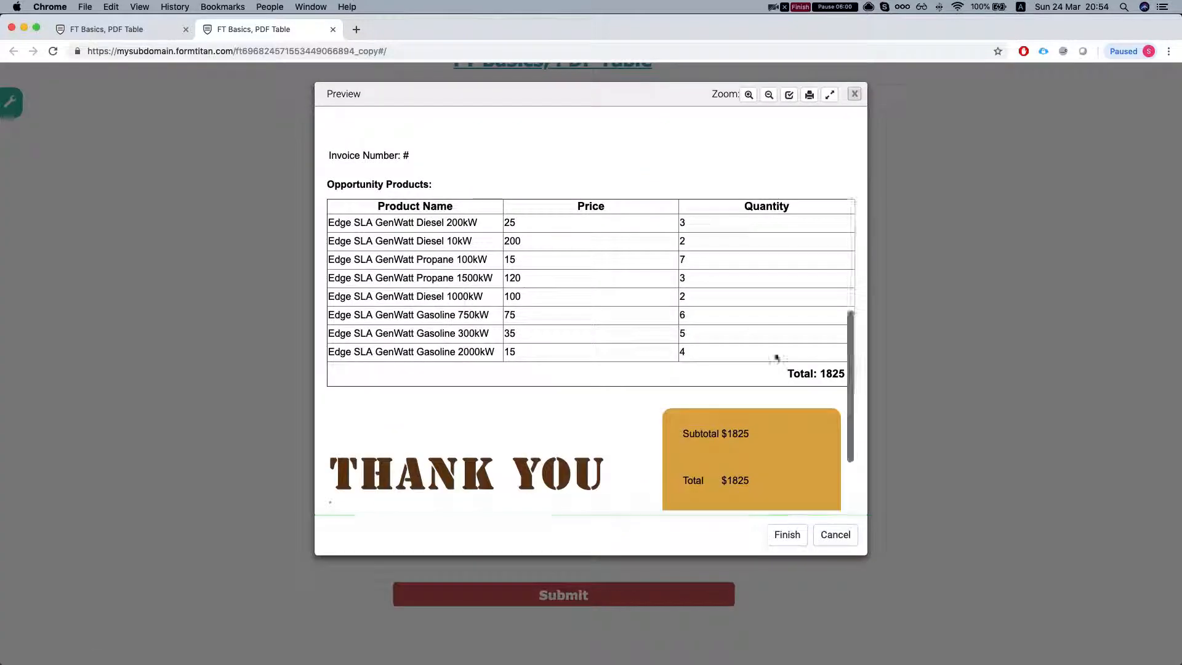